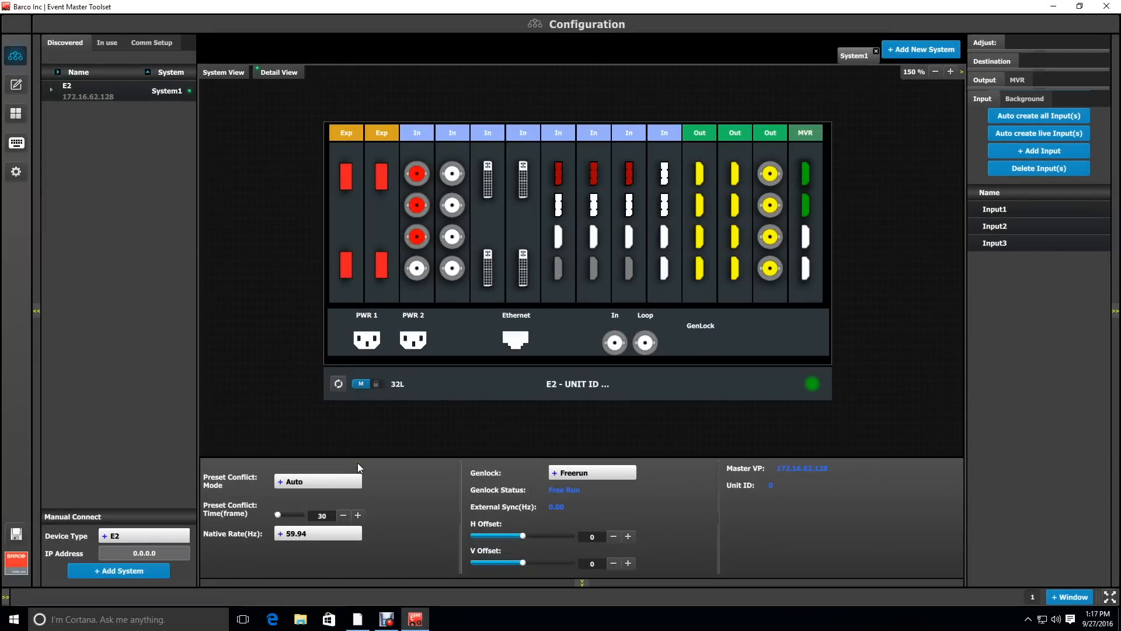
pyautogui.moveTo(455, 163)
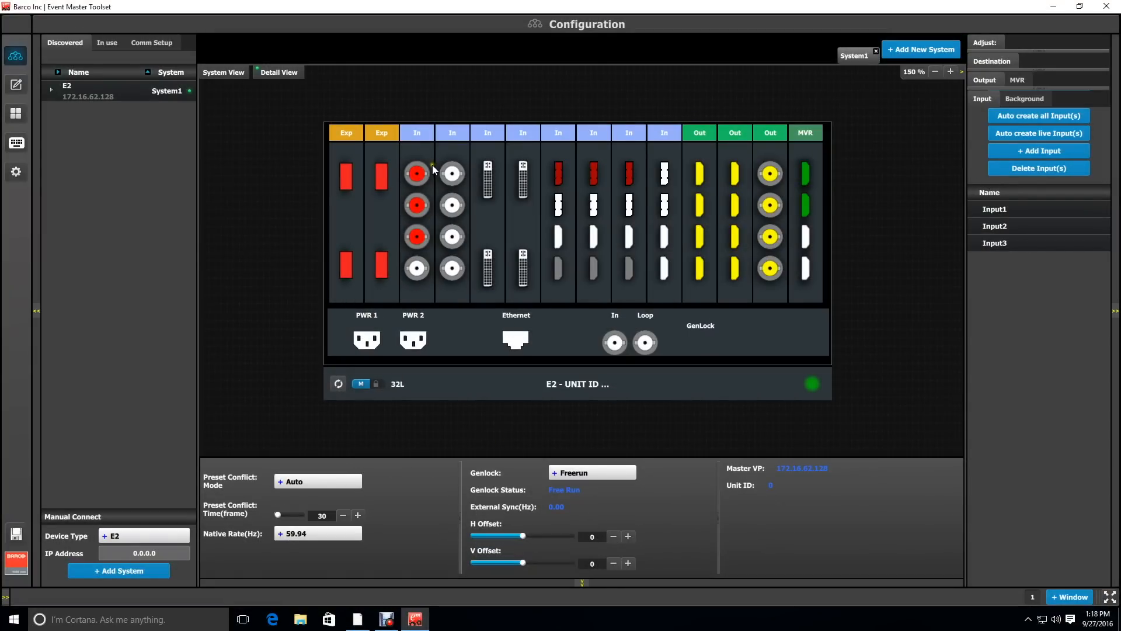
pyautogui.moveTo(481, 201)
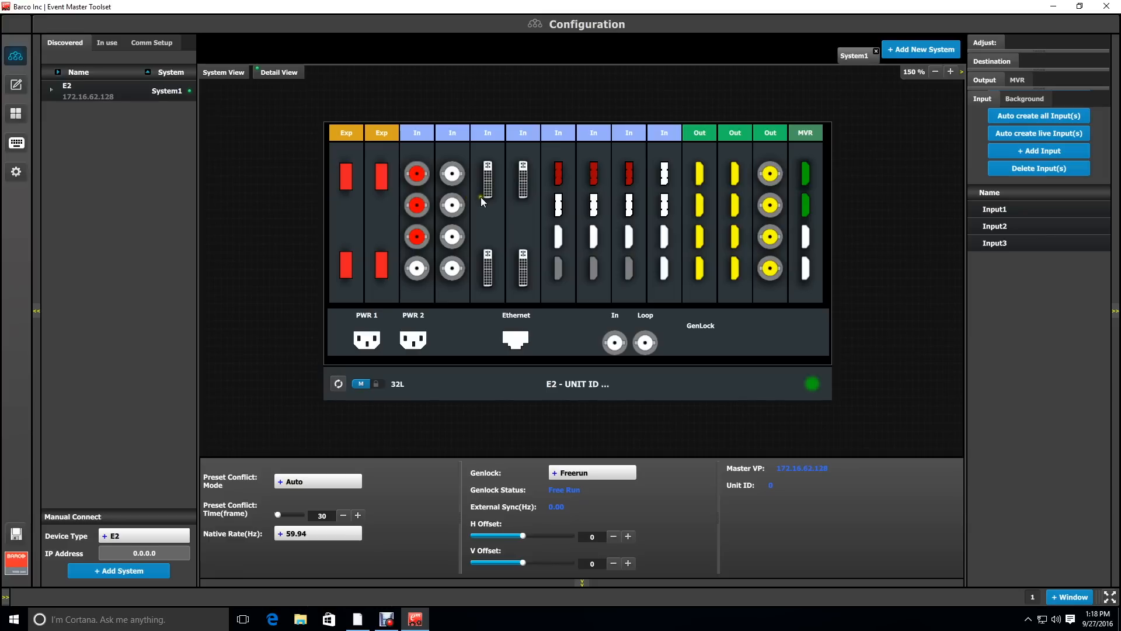
pyautogui.moveTo(575, 198)
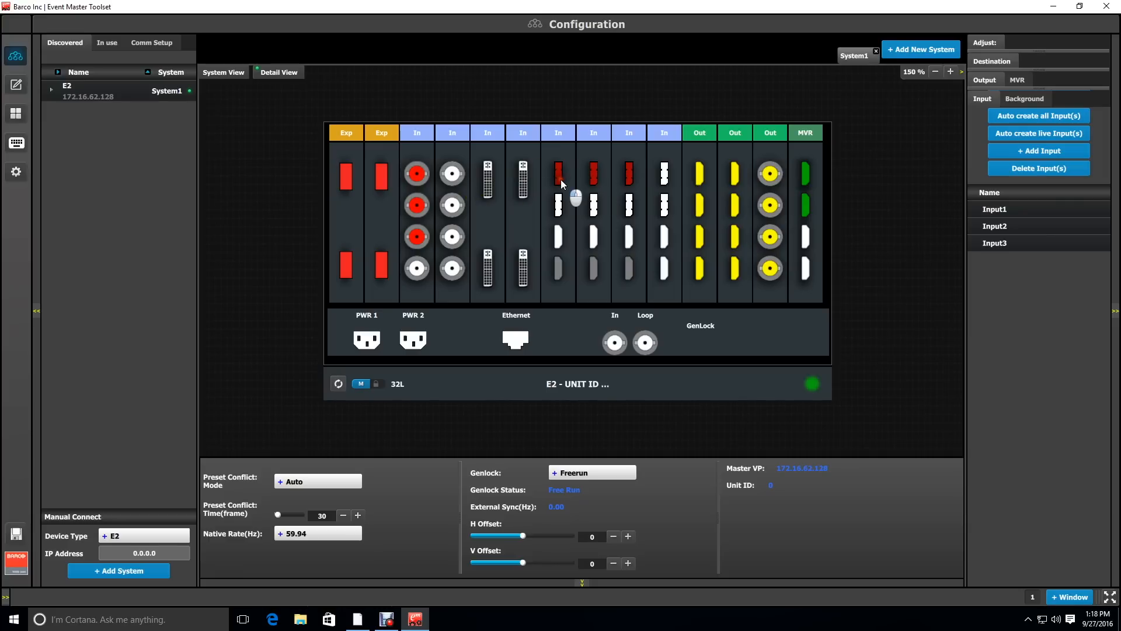
# Combine the slot 7–9 inputs into Background1 in a 3×1 layout and open its Adjust panel
pyautogui.click(628, 173)
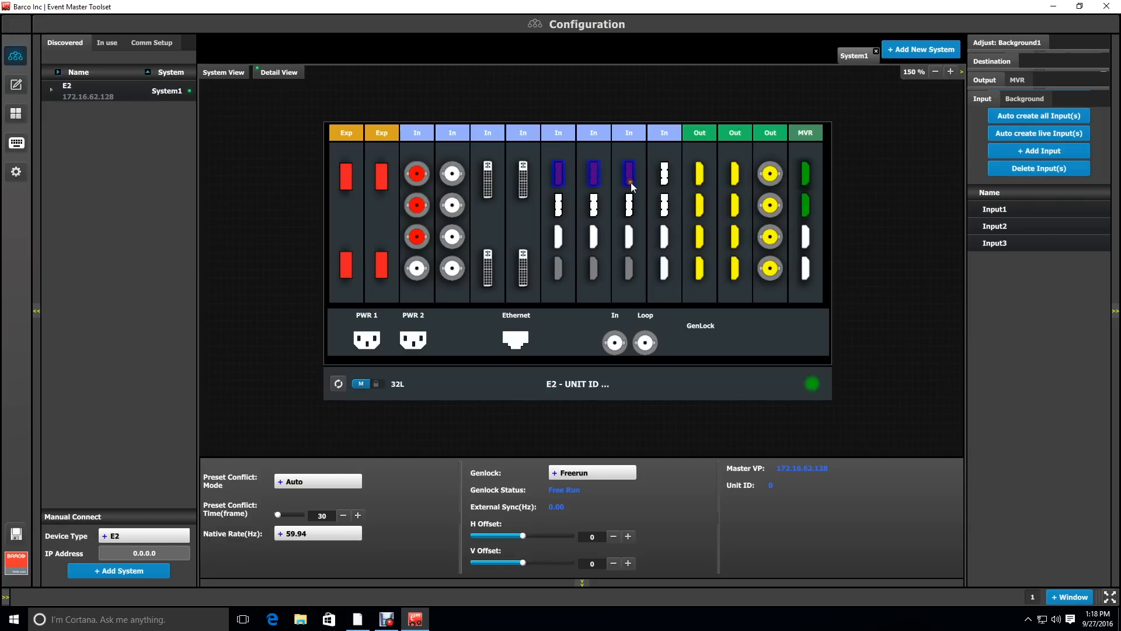
pyautogui.moveTo(993, 75)
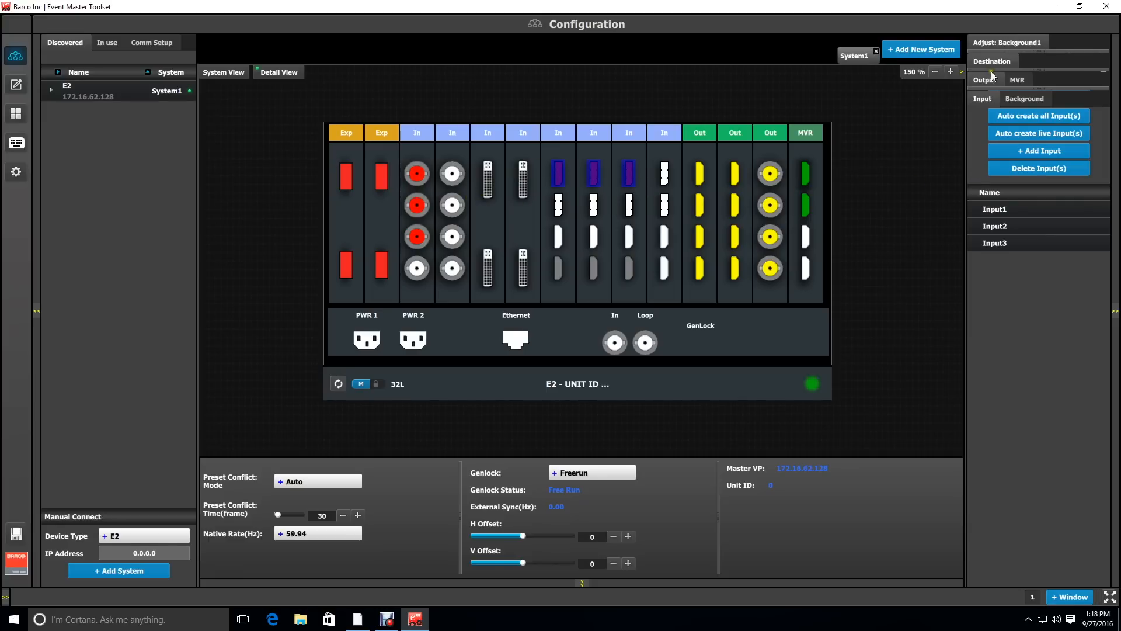
pyautogui.click(1023, 98)
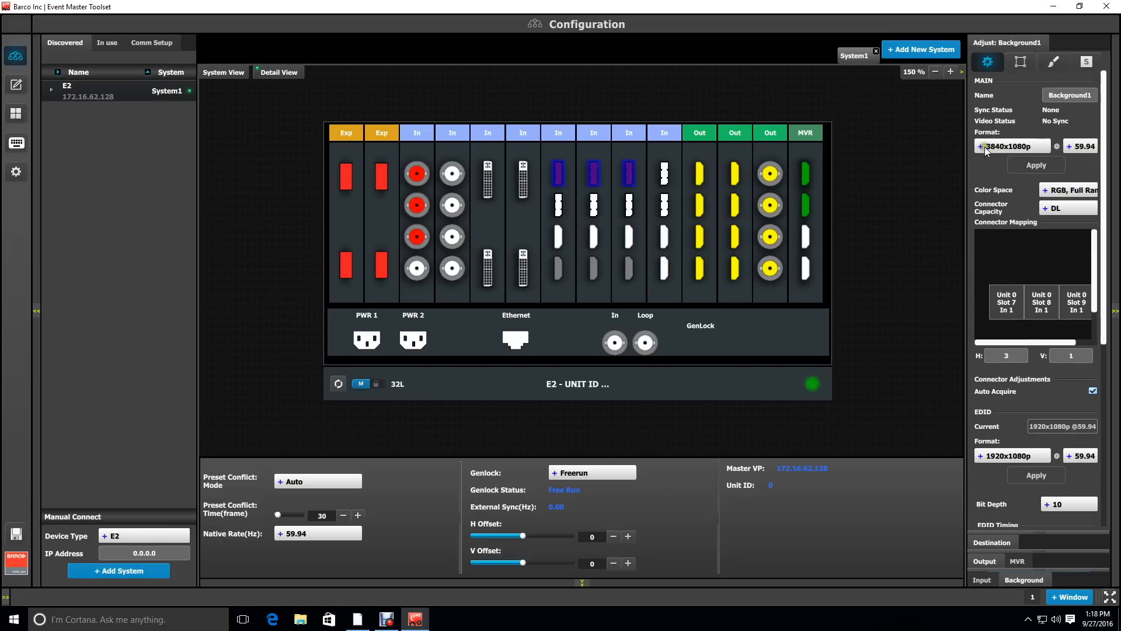
pyautogui.moveTo(923, 183)
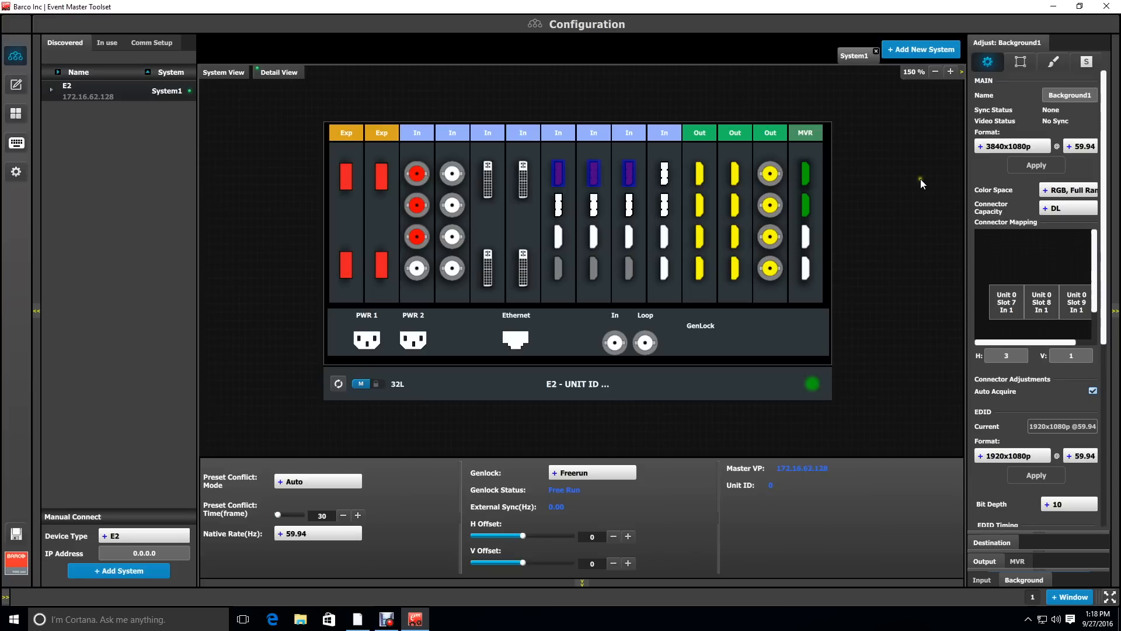
pyautogui.moveTo(568, 265)
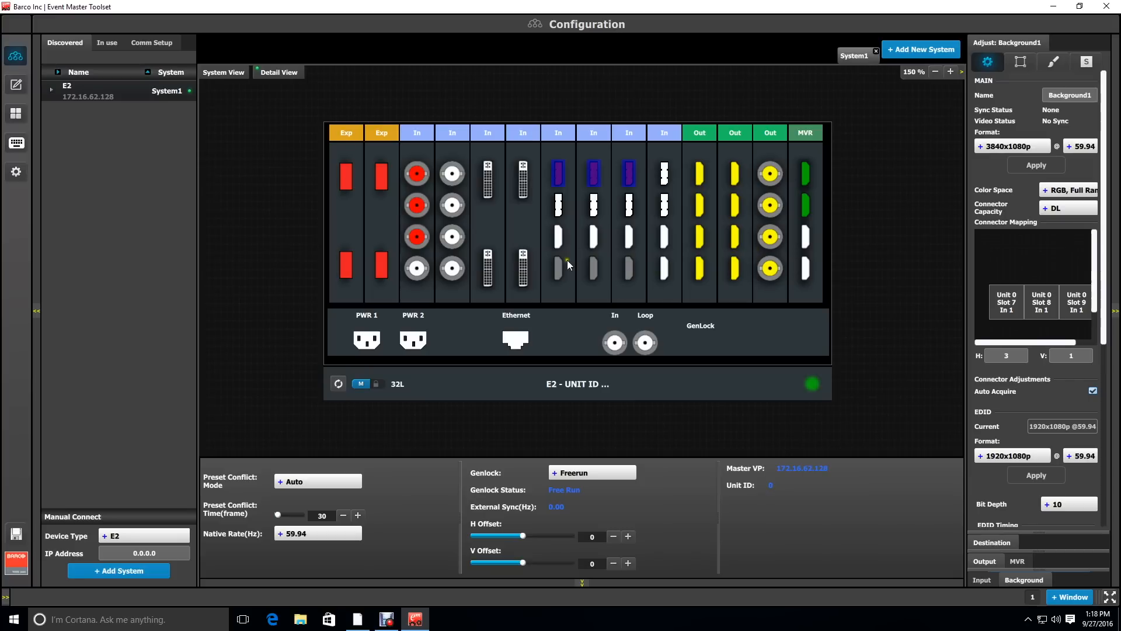
pyautogui.moveTo(613, 191)
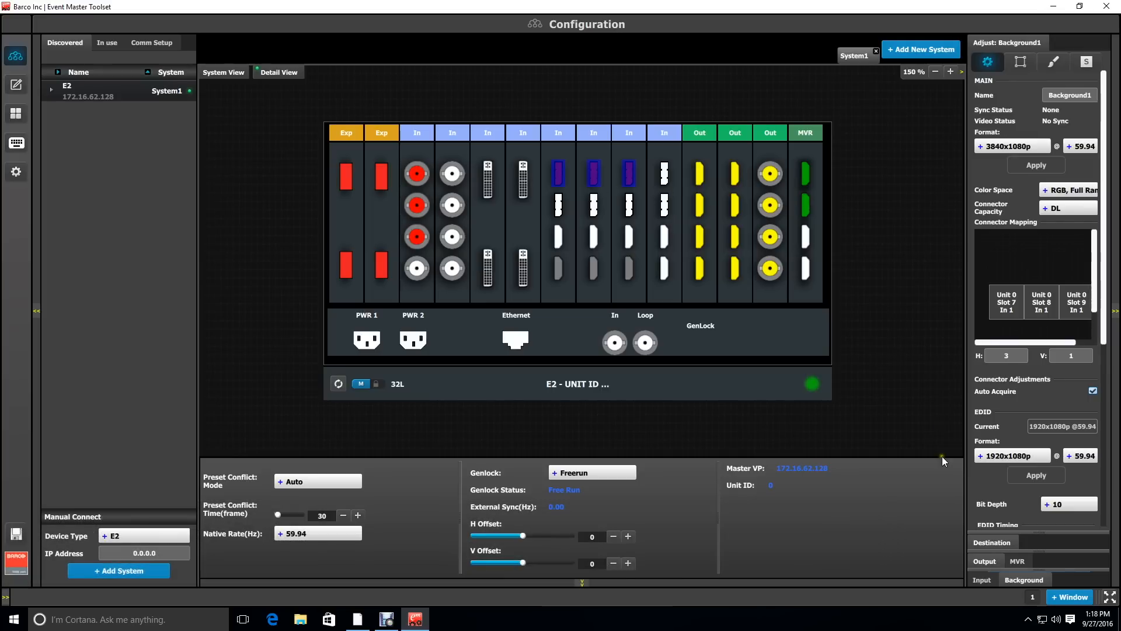
pyautogui.click(991, 541)
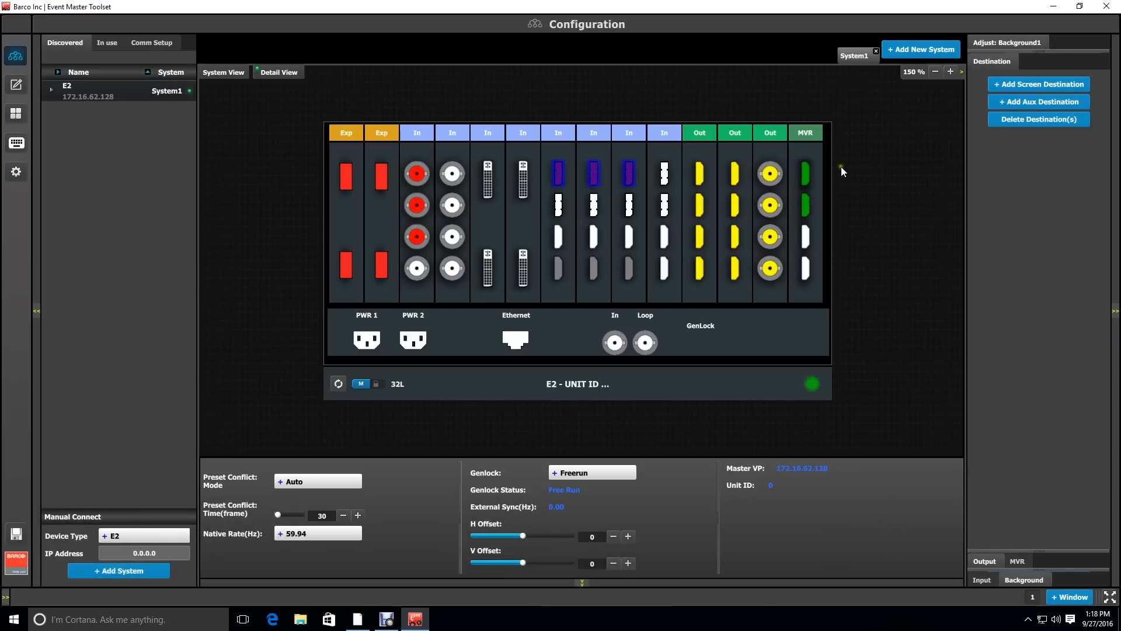
pyautogui.click(699, 171)
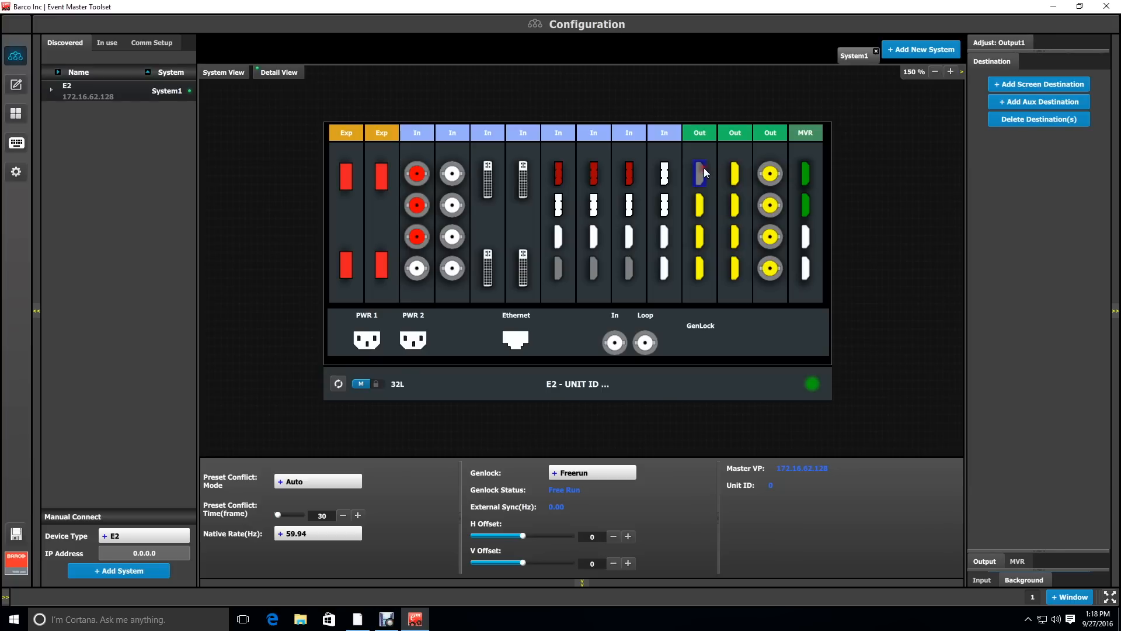
pyautogui.moveTo(1038, 83)
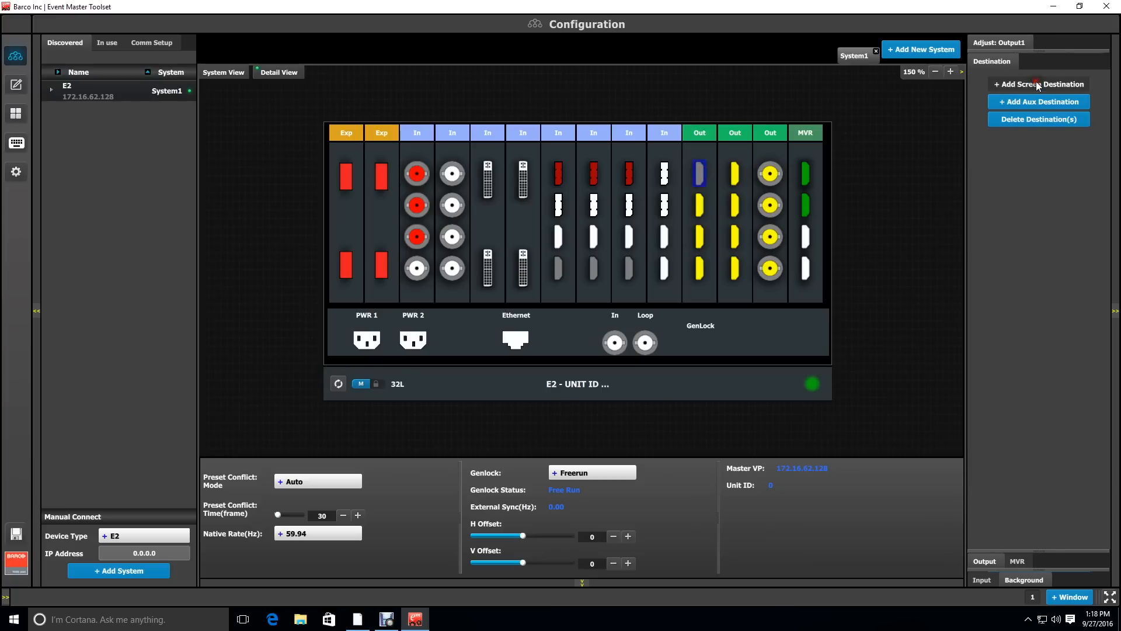
pyautogui.click(1038, 83)
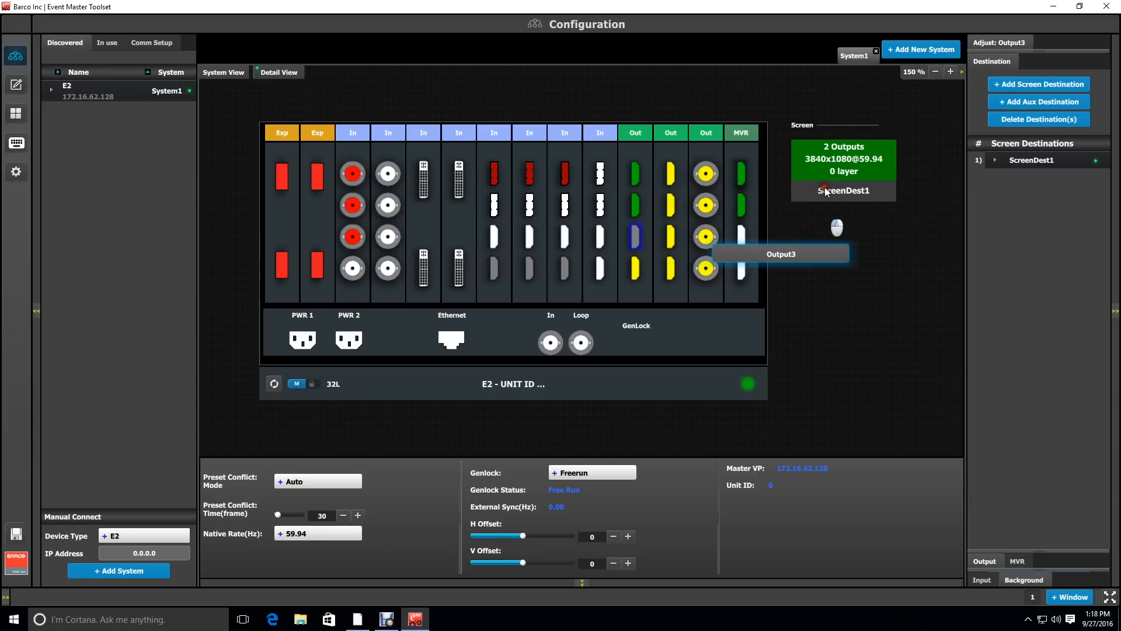
pyautogui.click(634, 268)
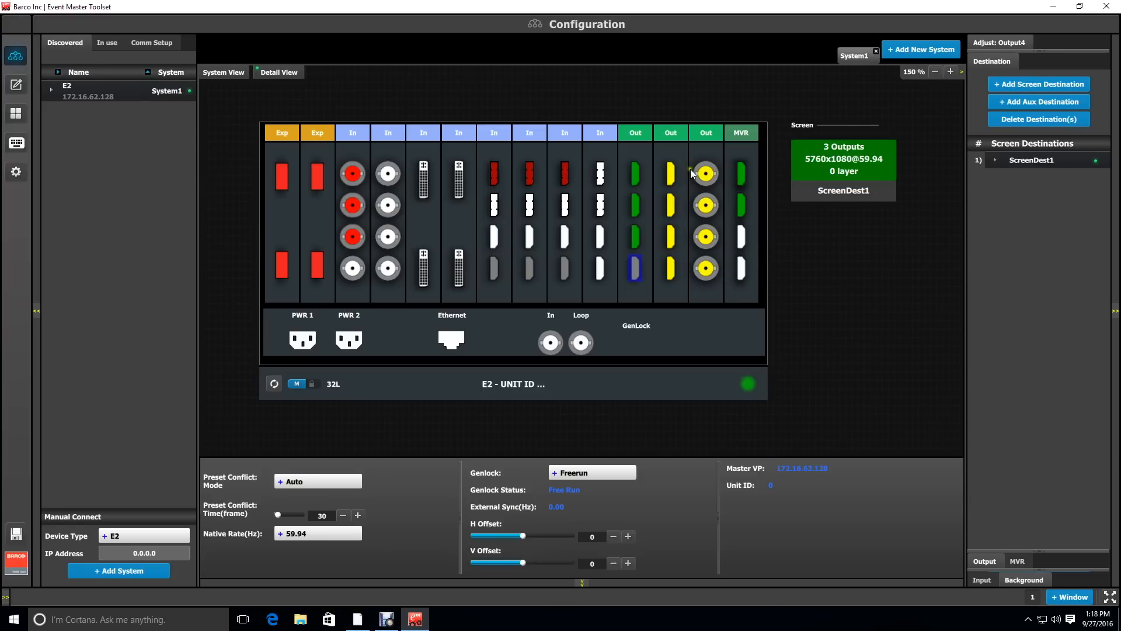
pyautogui.click(670, 172)
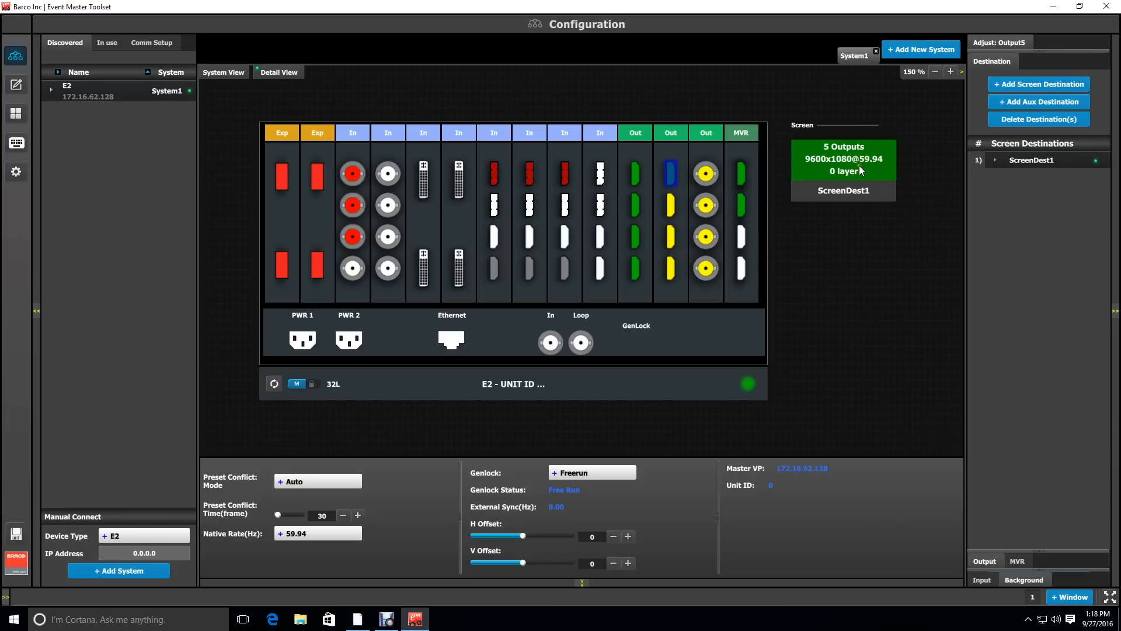
# Set ScreenDest1's Wide canvas to Use Background with Background1, applied as 11520x1080 canvas size
pyautogui.click(842, 158)
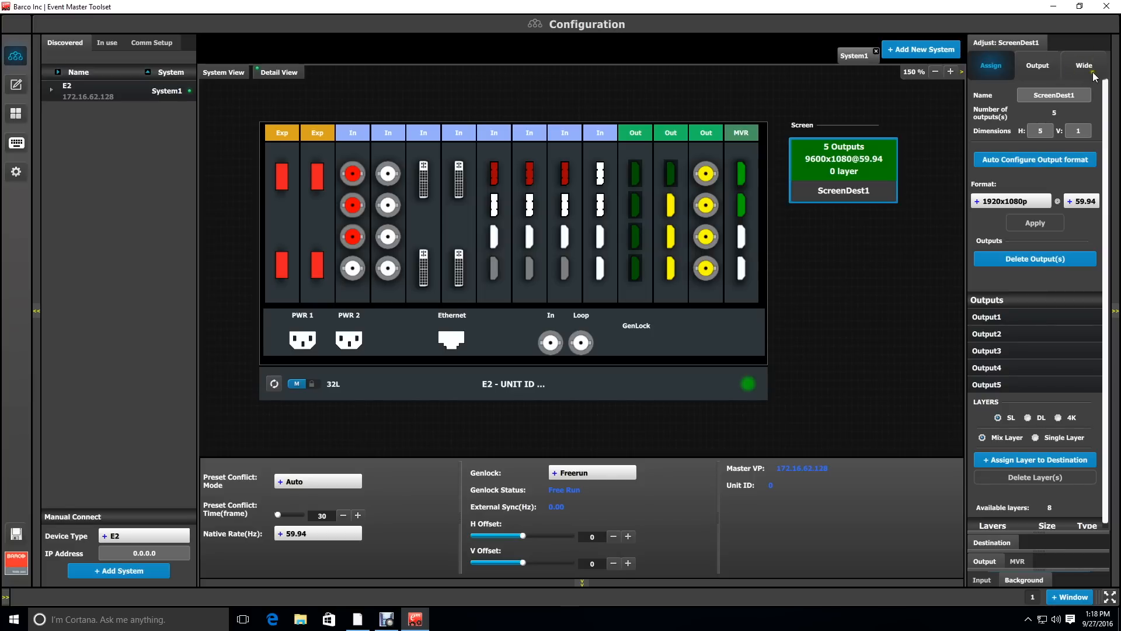
pyautogui.click(1083, 64)
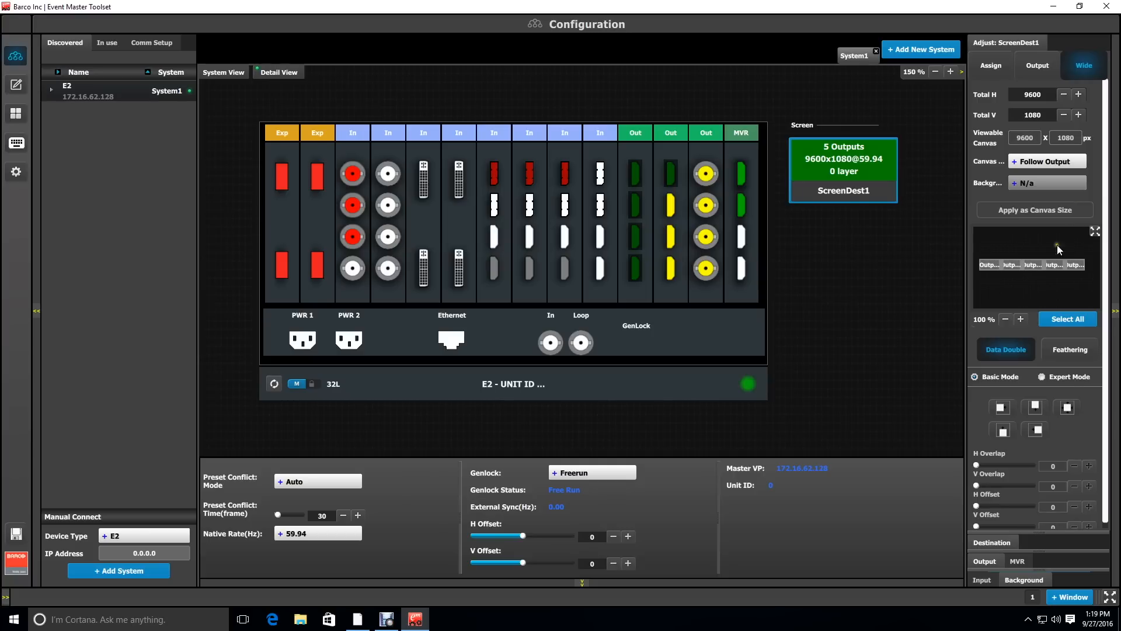
pyautogui.moveTo(1026, 267)
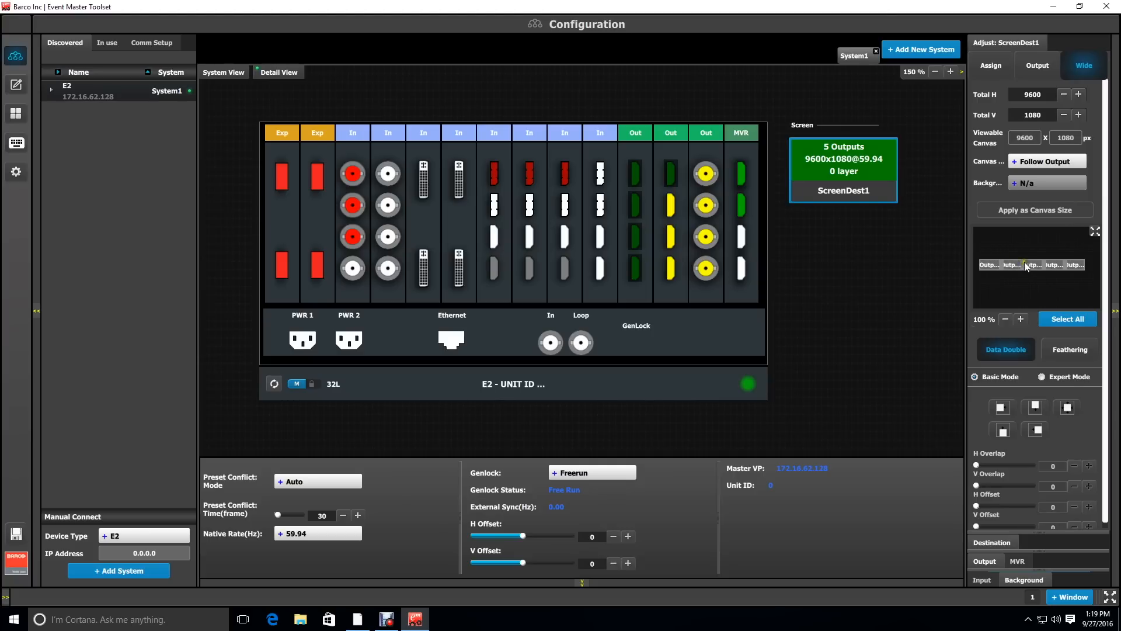
pyautogui.moveTo(1033, 187)
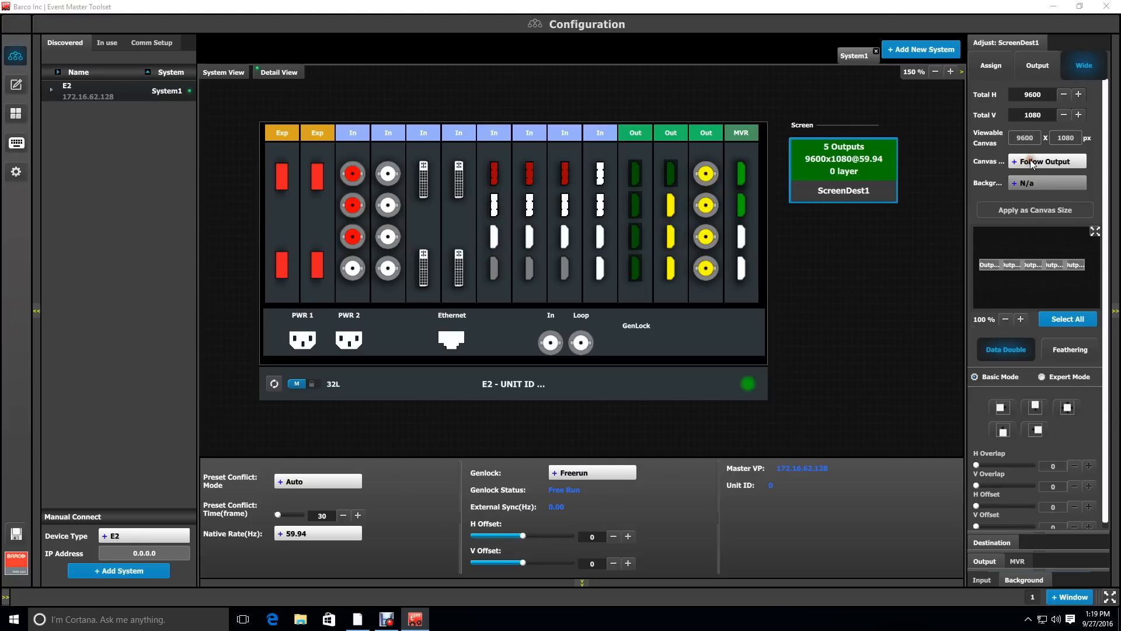
pyautogui.click(1047, 161)
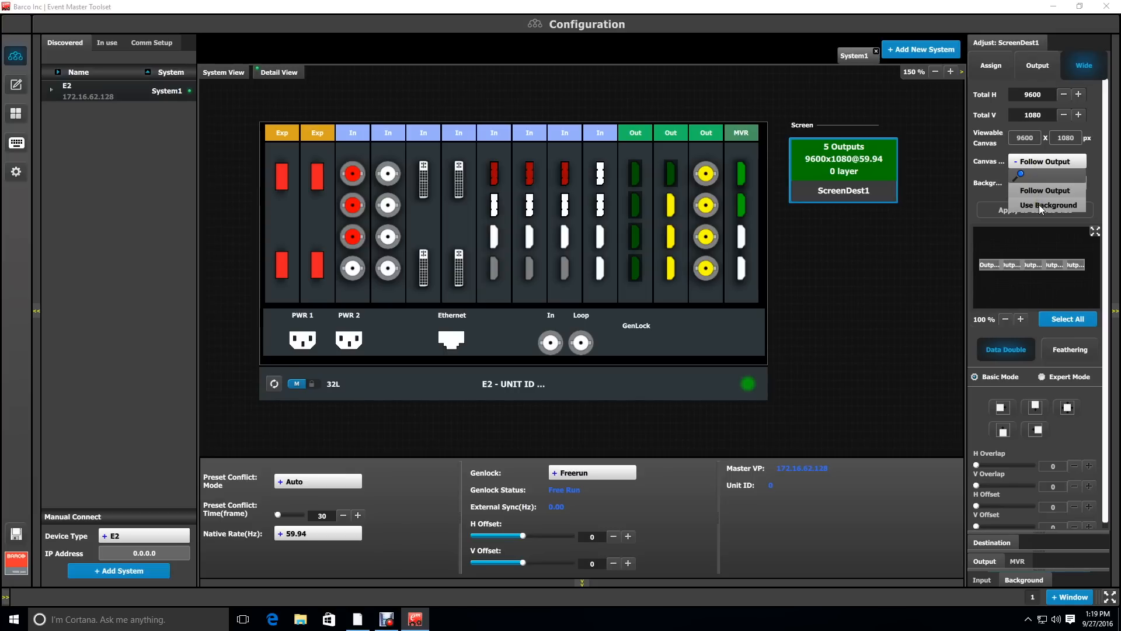
pyautogui.click(1048, 205)
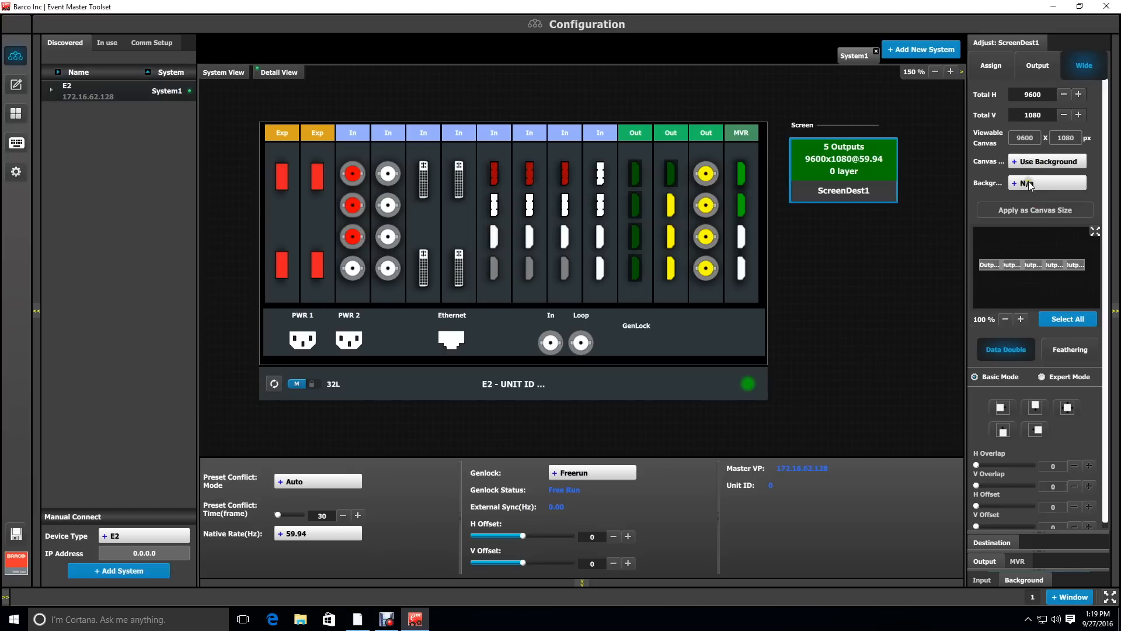
pyautogui.click(1046, 183)
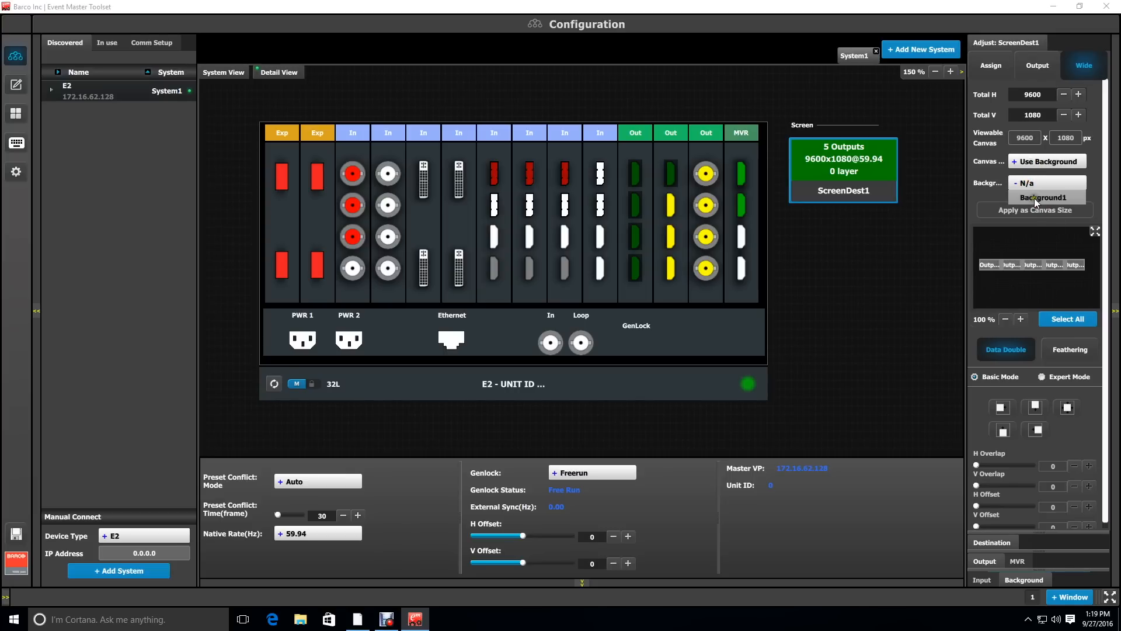
pyautogui.click(1044, 197)
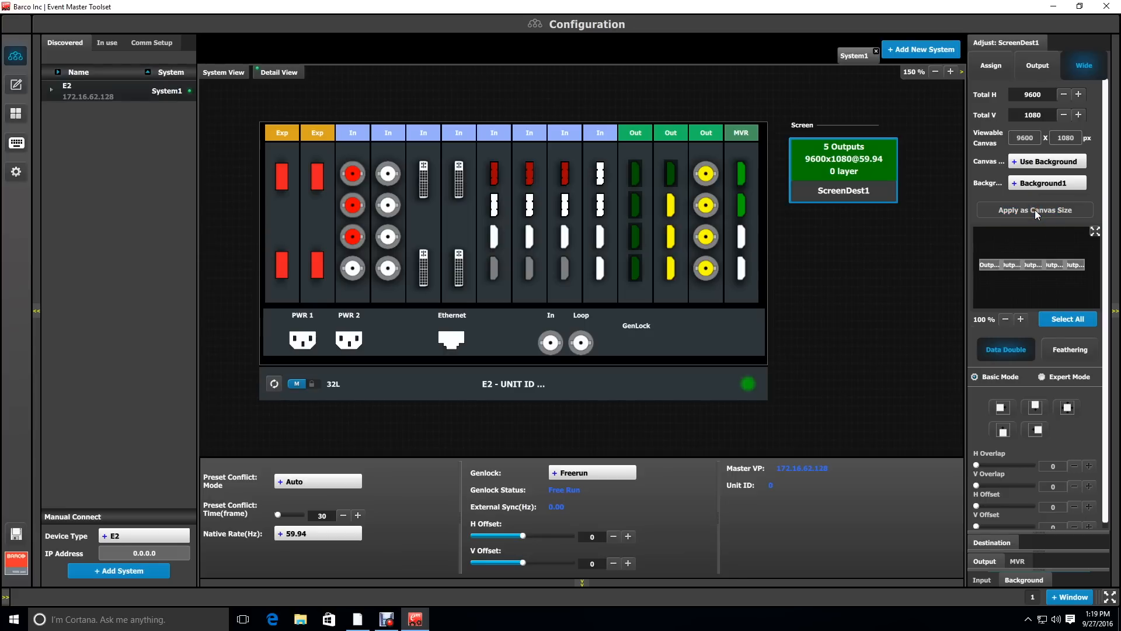
pyautogui.click(1078, 94)
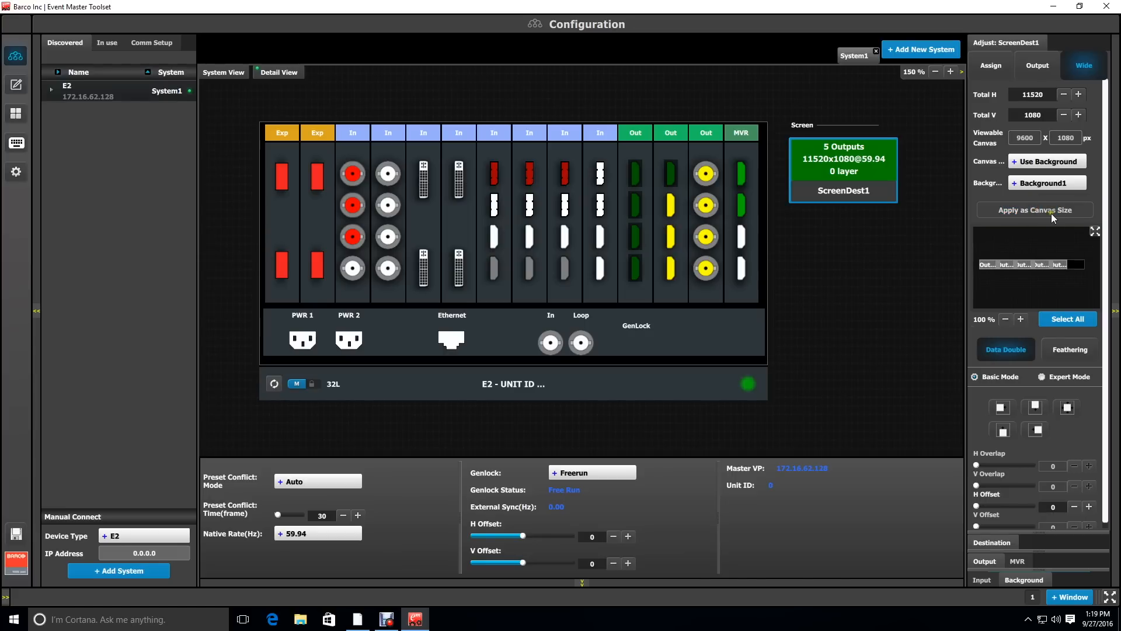
pyautogui.moveTo(1070, 377)
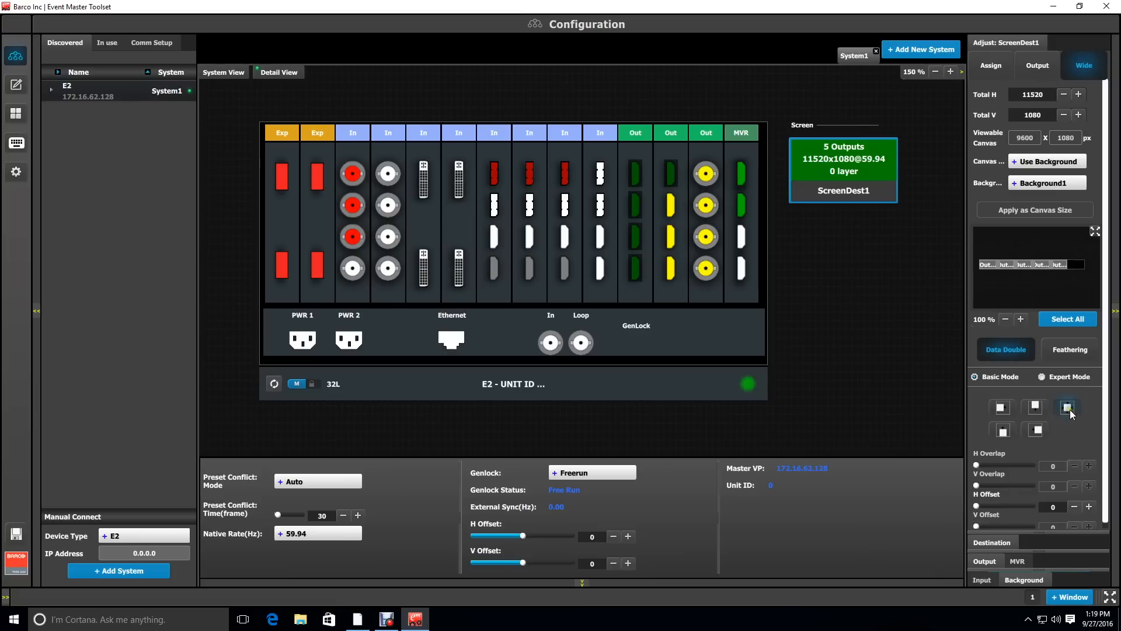
# Set ScreenDest1's H Offset to 960, centering Output1–Output5 within the 11520 canvas
pyautogui.click(1069, 407)
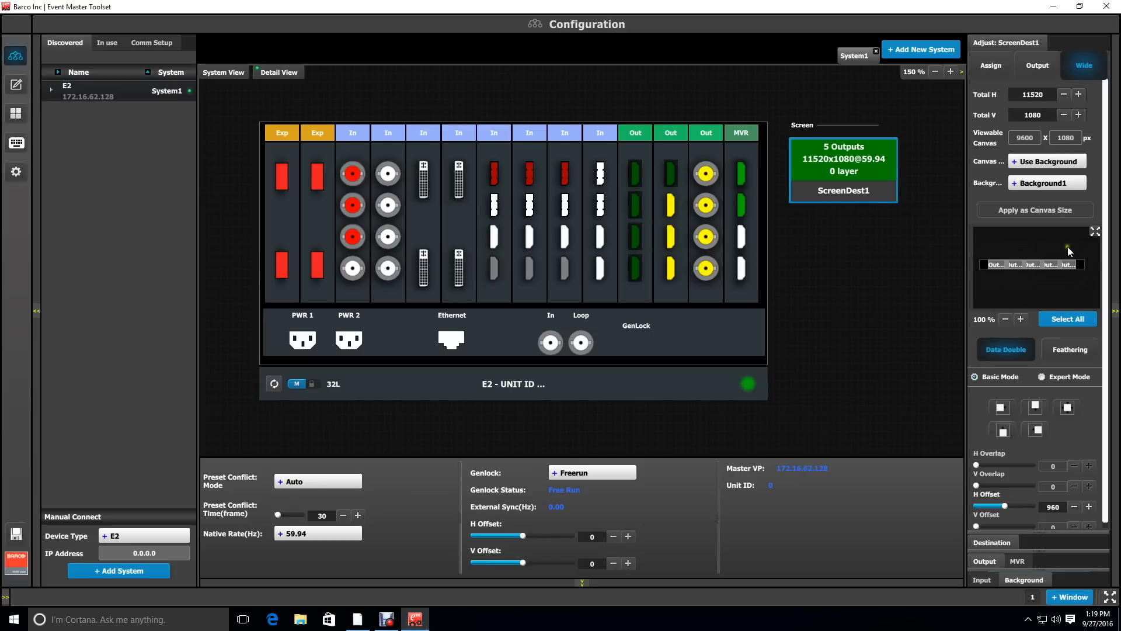
pyautogui.moveTo(1016, 258)
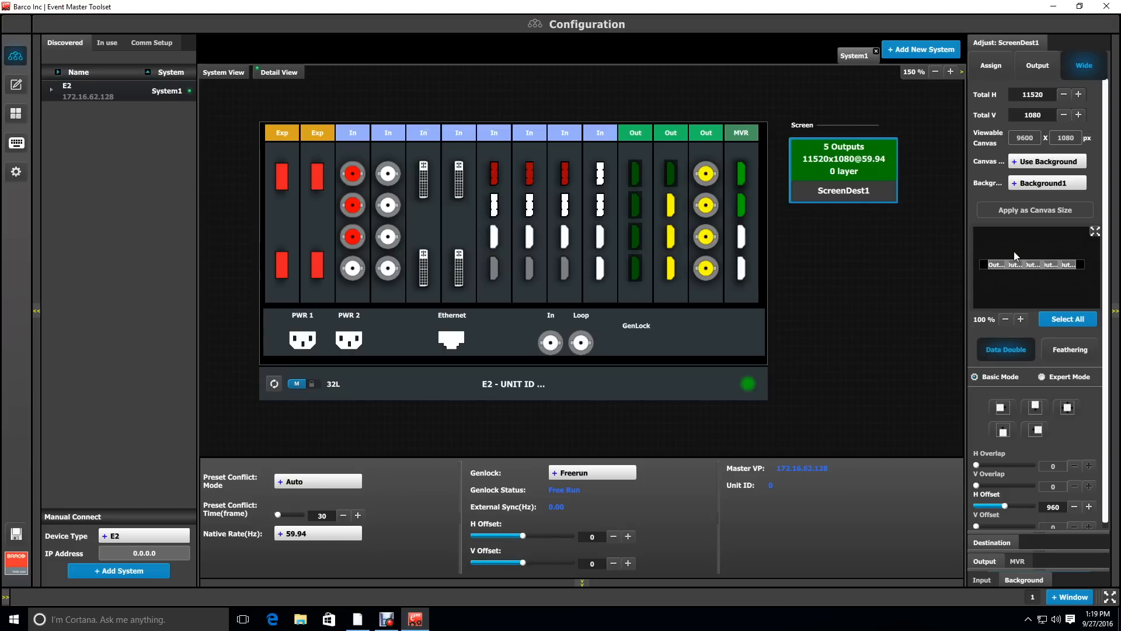
pyautogui.moveTo(1095, 231)
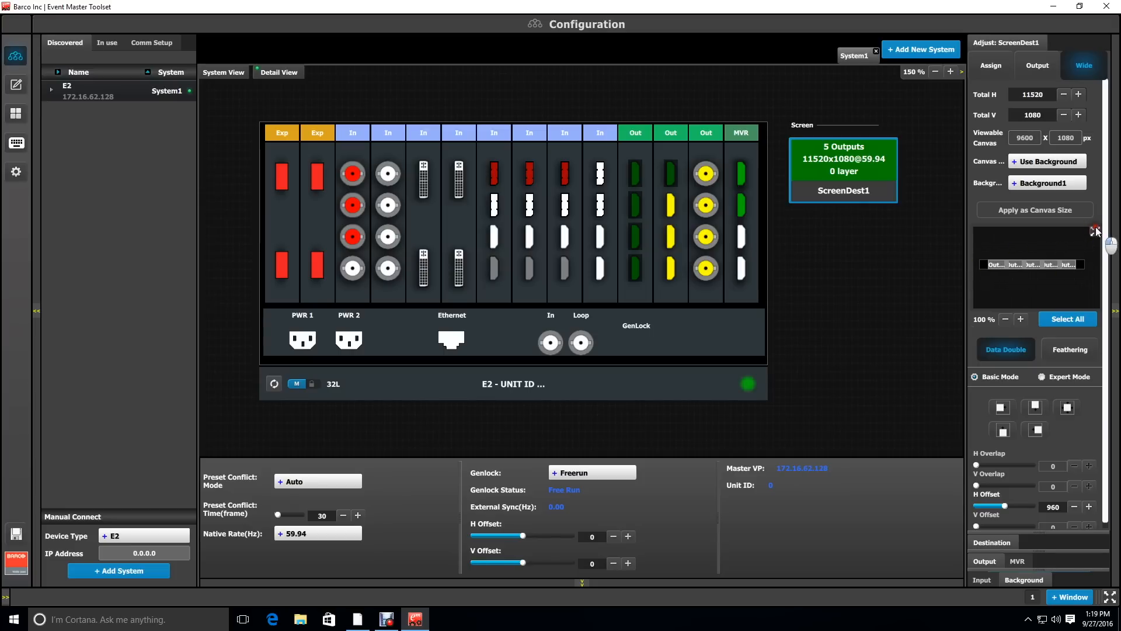
pyautogui.click(223, 72)
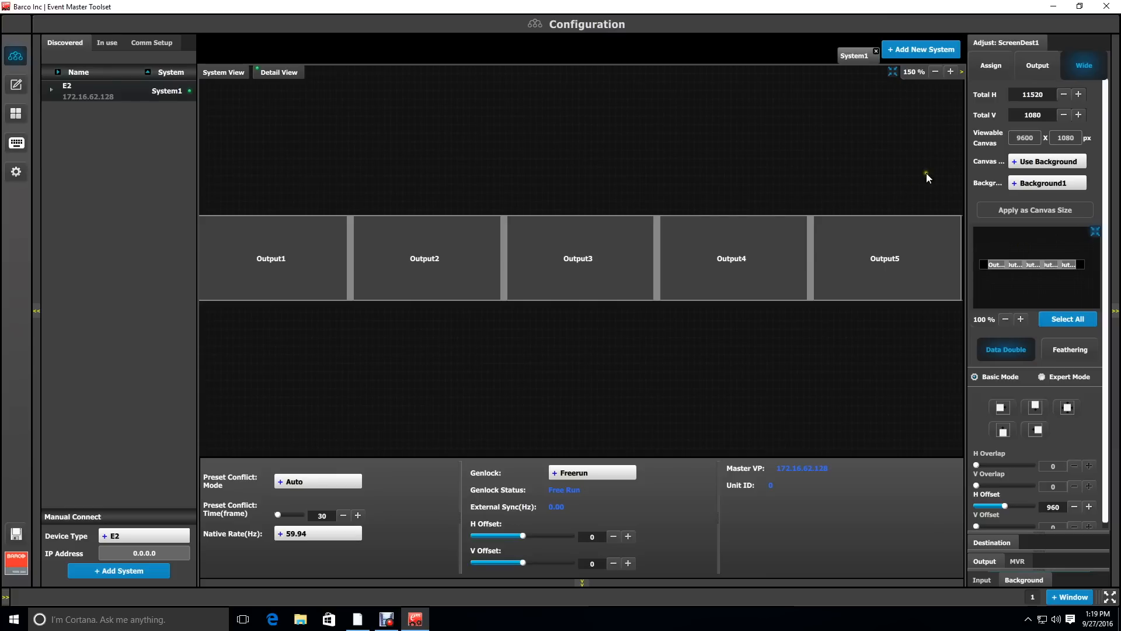
pyautogui.click(935, 71)
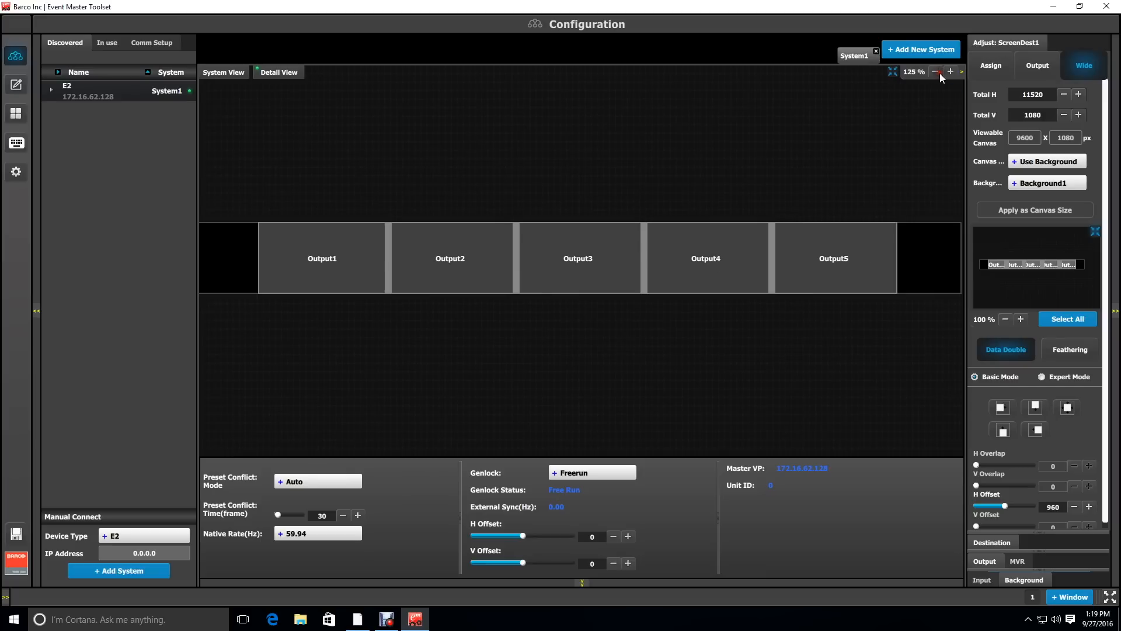
pyautogui.click(936, 72)
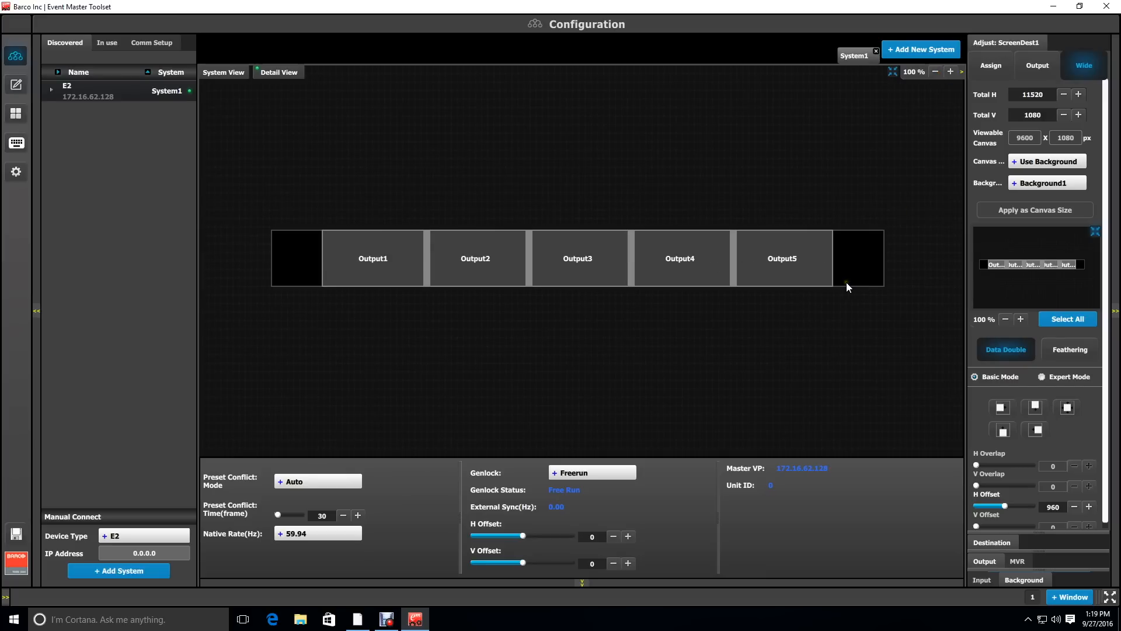
pyautogui.moveTo(855, 265)
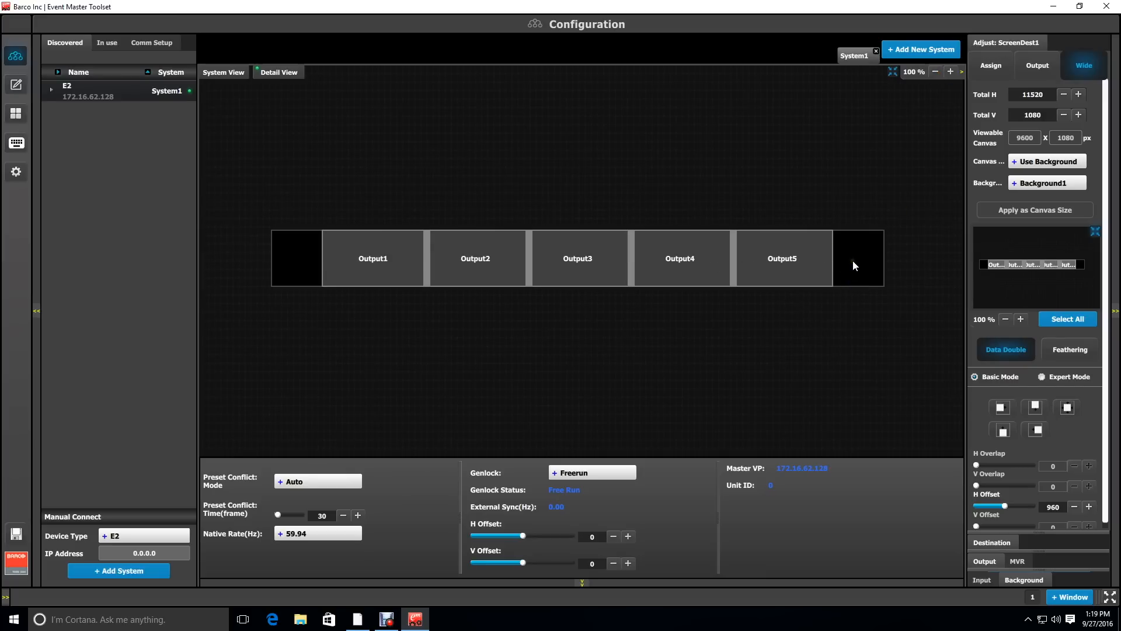
pyautogui.moveTo(930, 325)
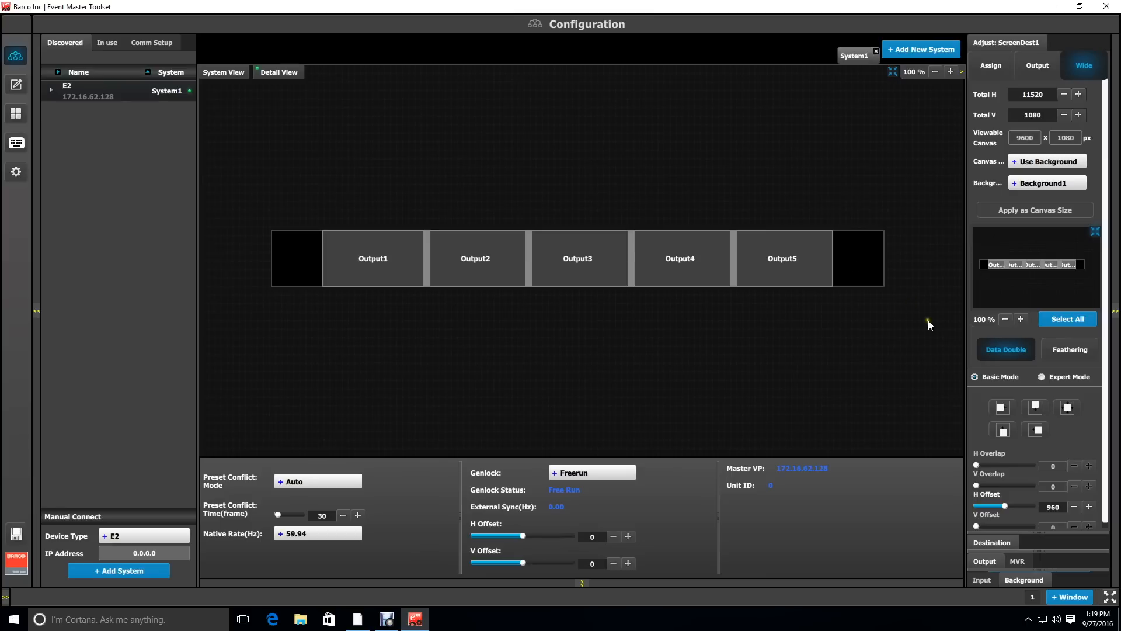
pyautogui.moveTo(1052, 379)
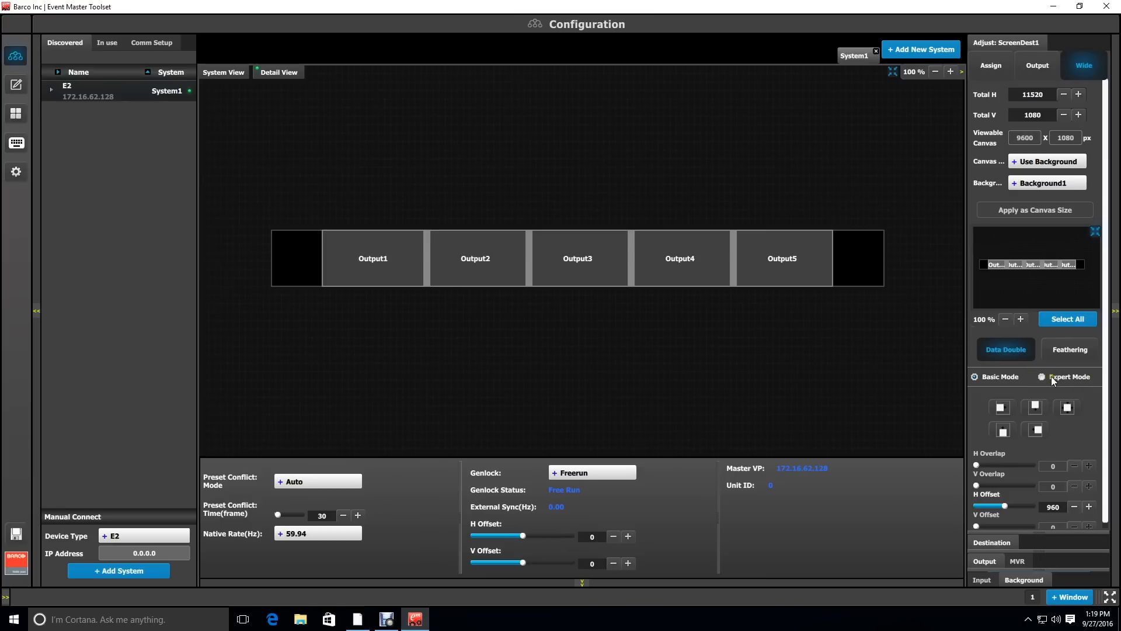
# Switch to Expert Mode and drag Output4 and Output5 right, widening the viewable canvas to 10560
pyautogui.click(1044, 377)
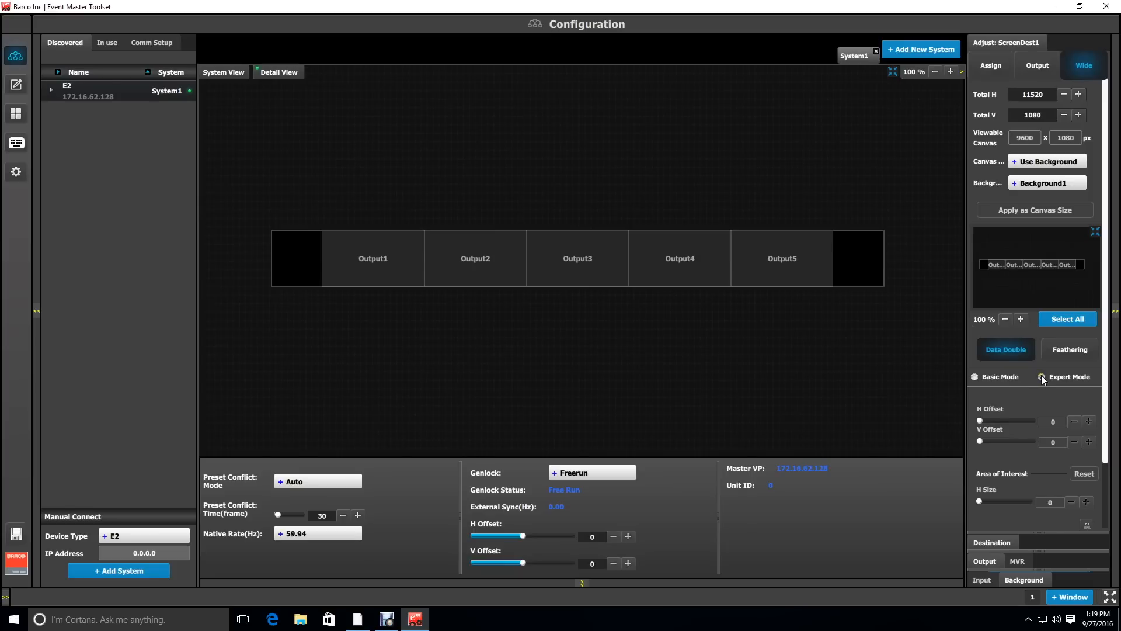
pyautogui.moveTo(923, 346)
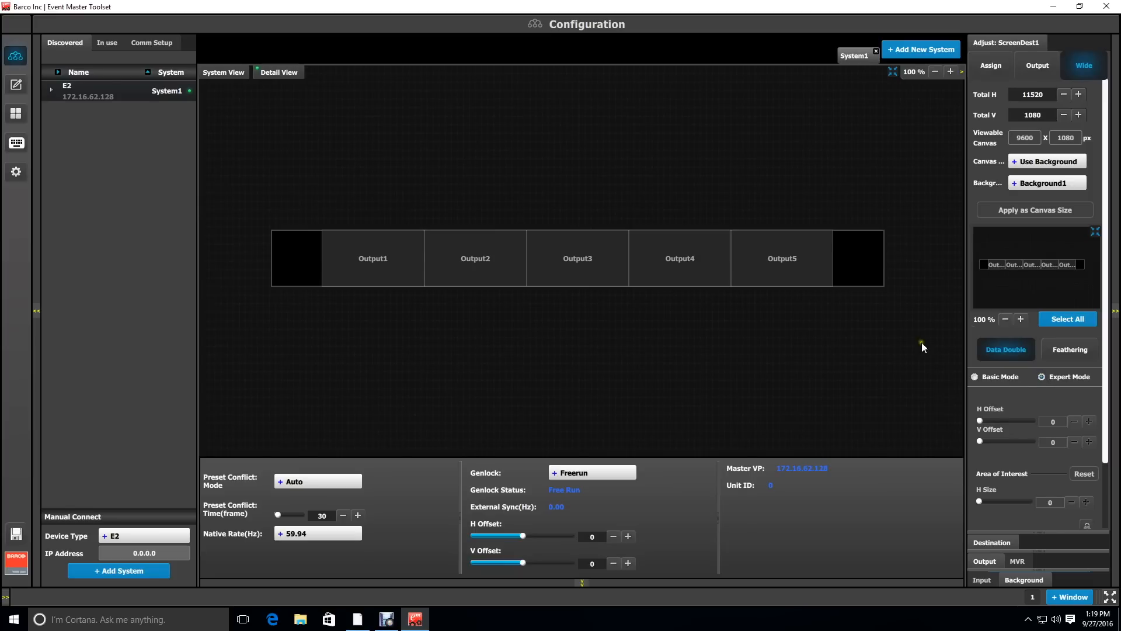
pyautogui.click(782, 258)
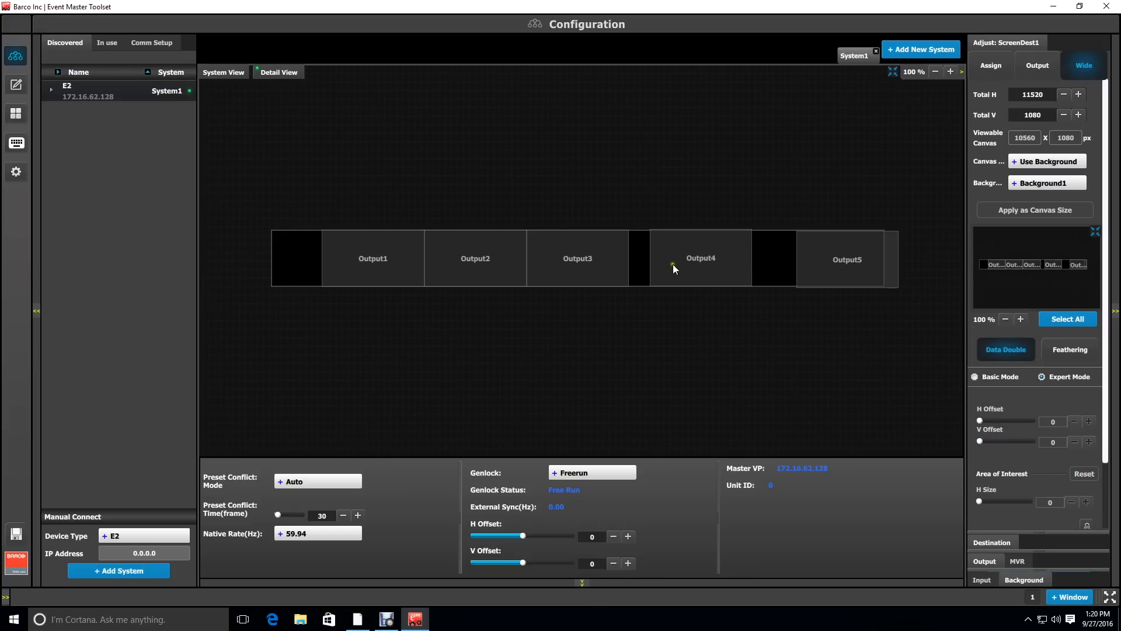
pyautogui.moveTo(377, 279)
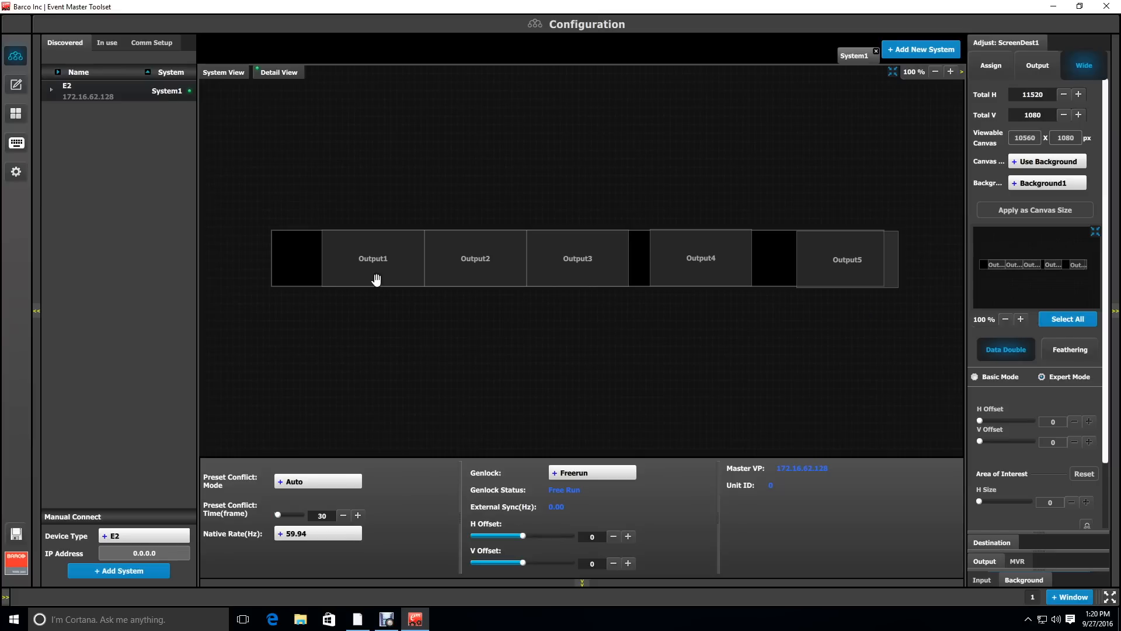
# Give Output1, Output2, Output4 and Output5 new H Offsets, overlapping outputs for a 9240 canvas
pyautogui.click(372, 258)
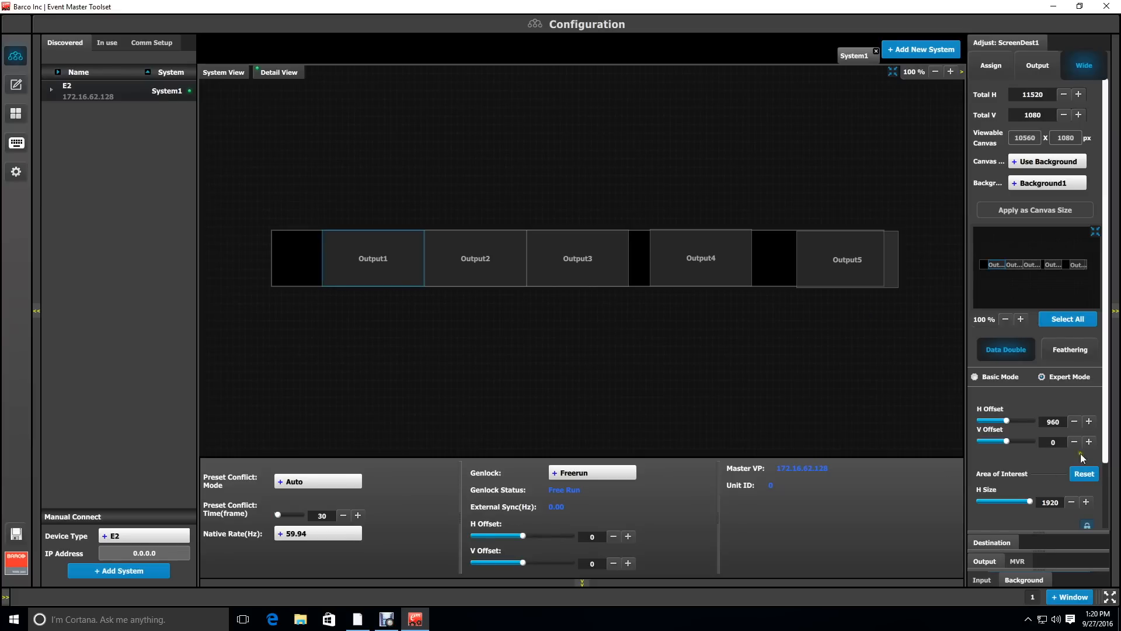
pyautogui.moveTo(1036, 451)
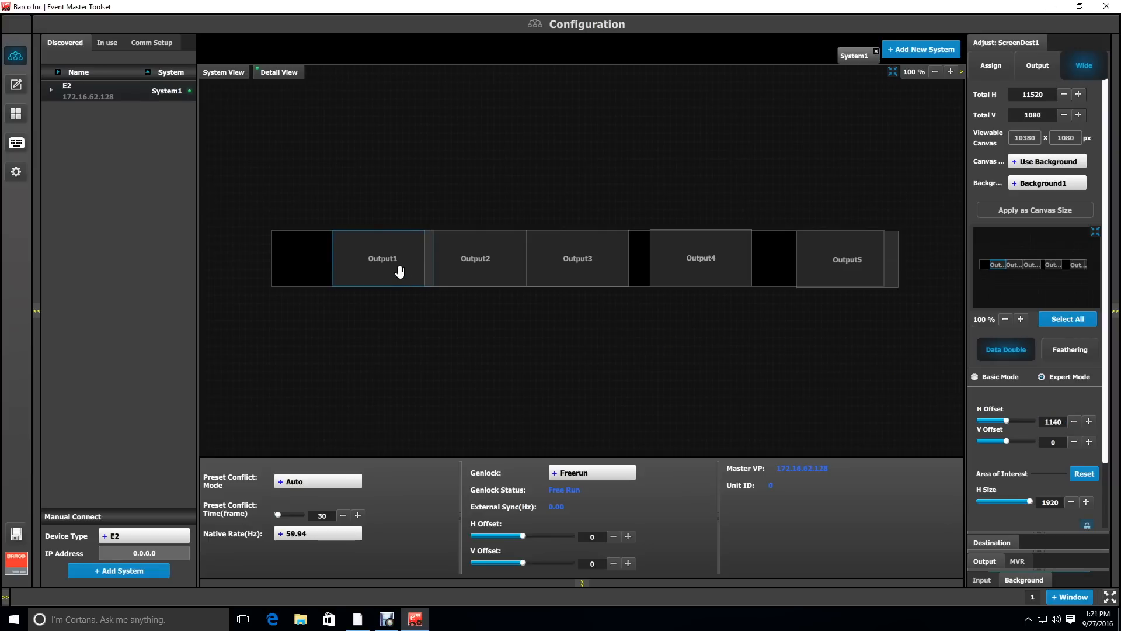
pyautogui.click(475, 258)
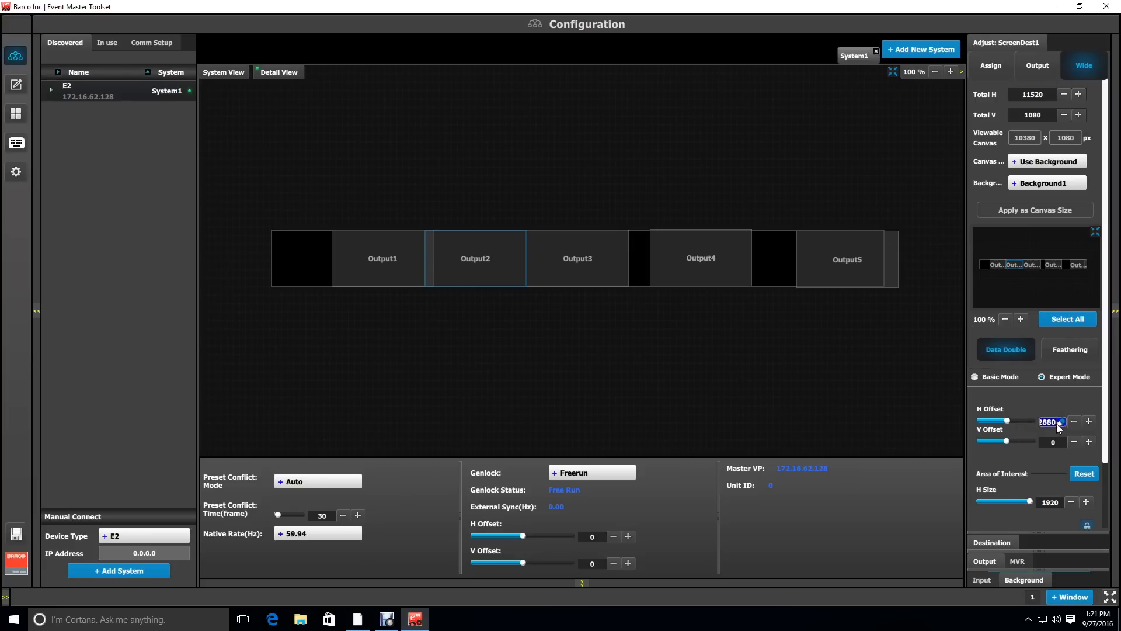
pyautogui.tripleClick(1048, 421)
pyautogui.write('4800')
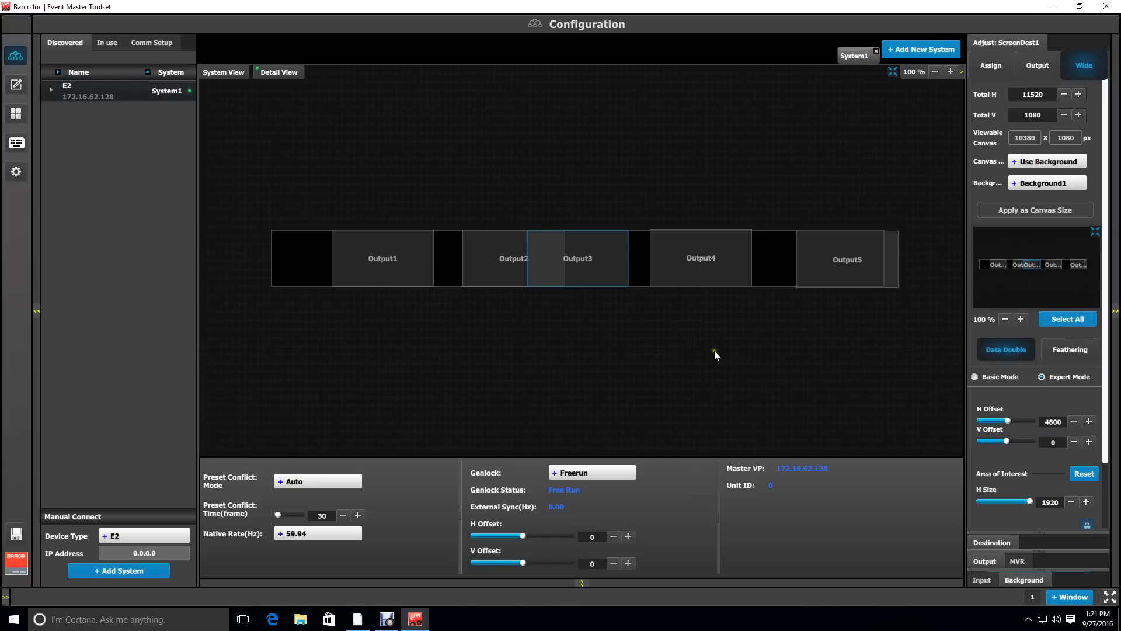
pyautogui.click(701, 258)
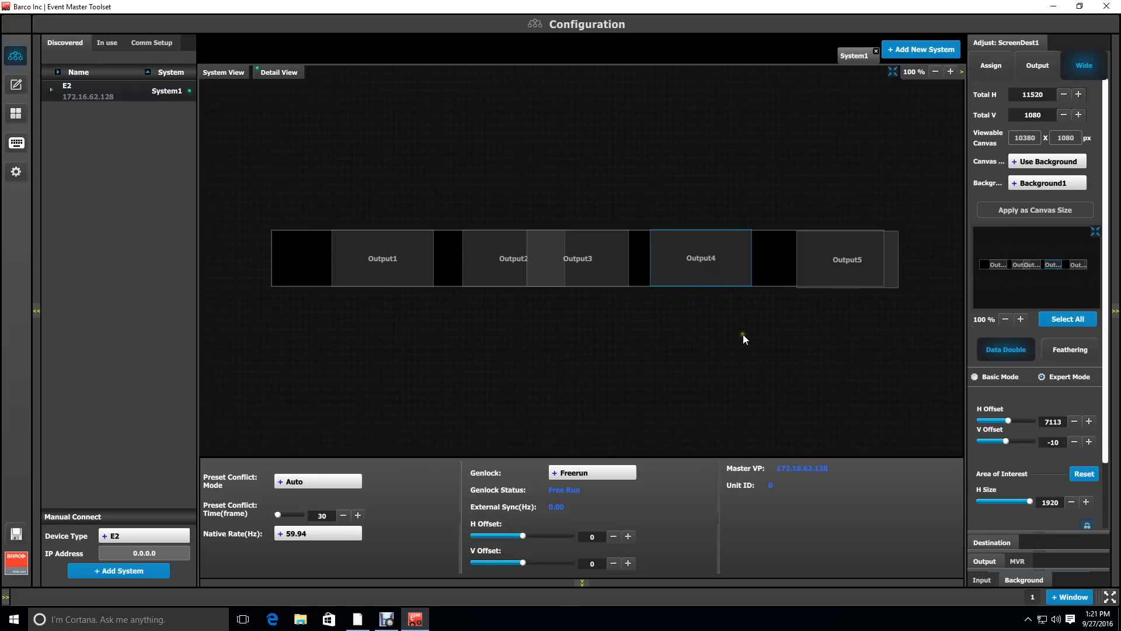
pyautogui.moveTo(1063, 423)
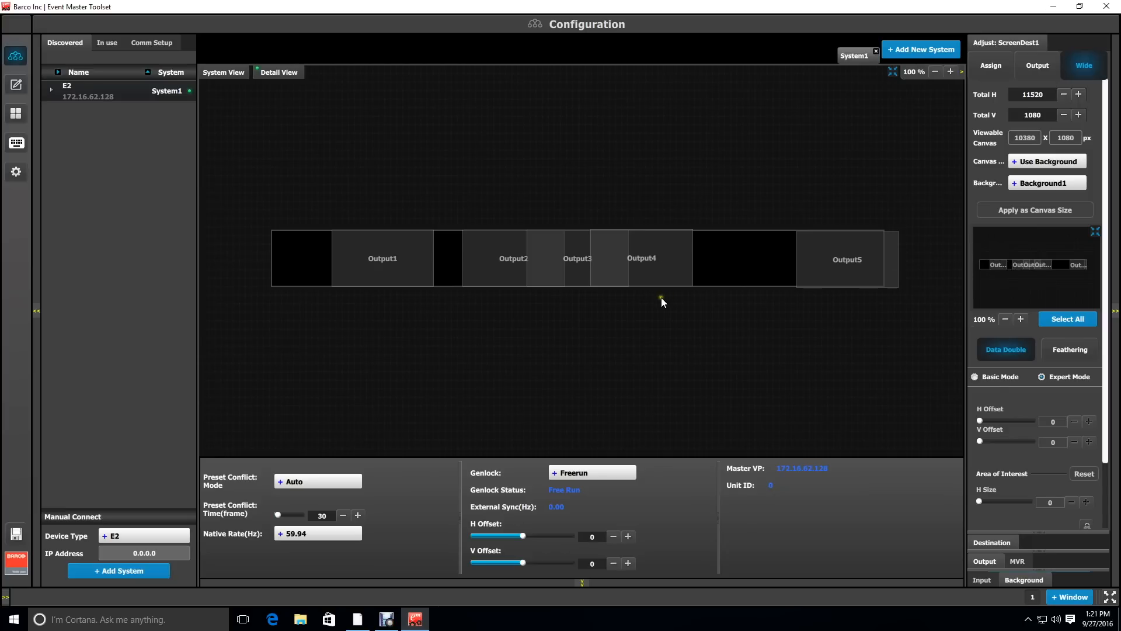
pyautogui.moveTo(547, 246)
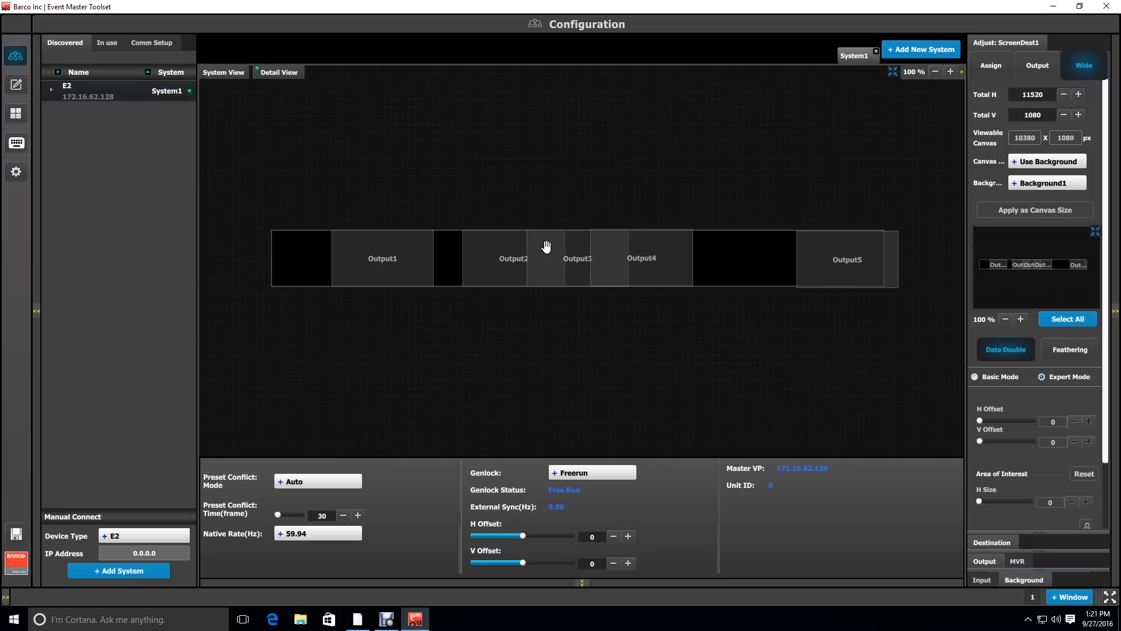
pyautogui.moveTo(592, 256)
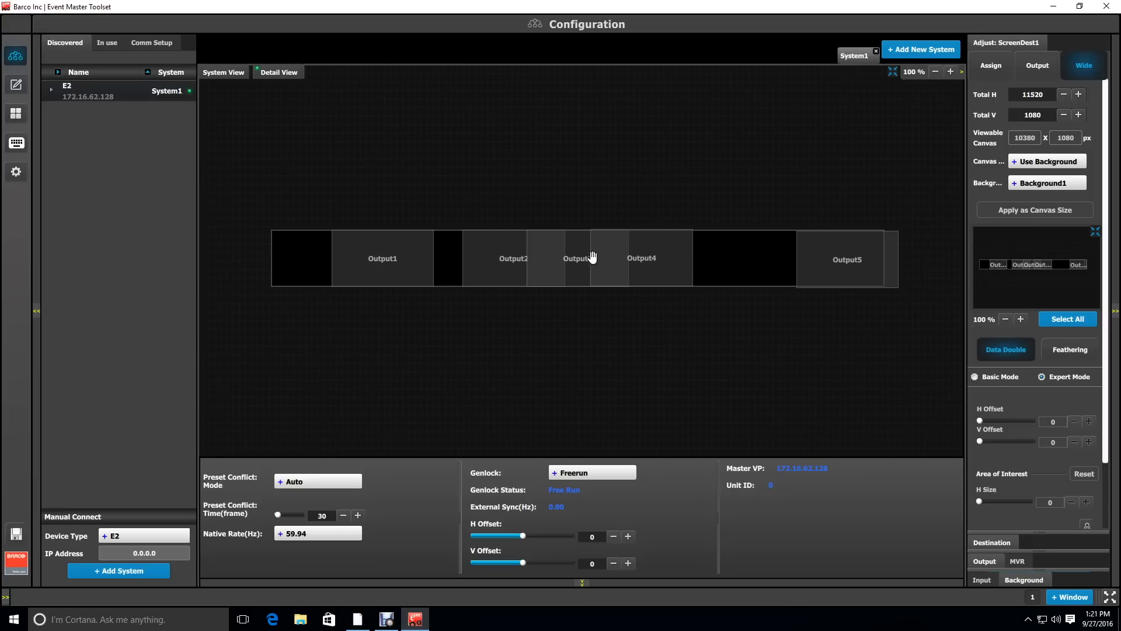
pyautogui.click(847, 258)
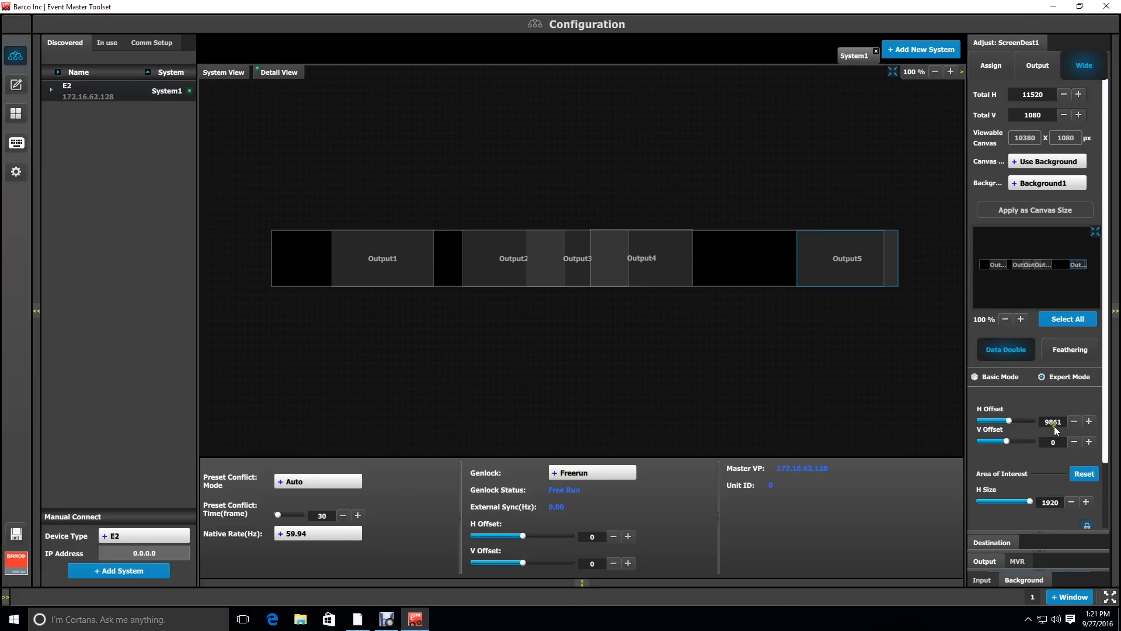
pyautogui.tripleClick(1053, 421)
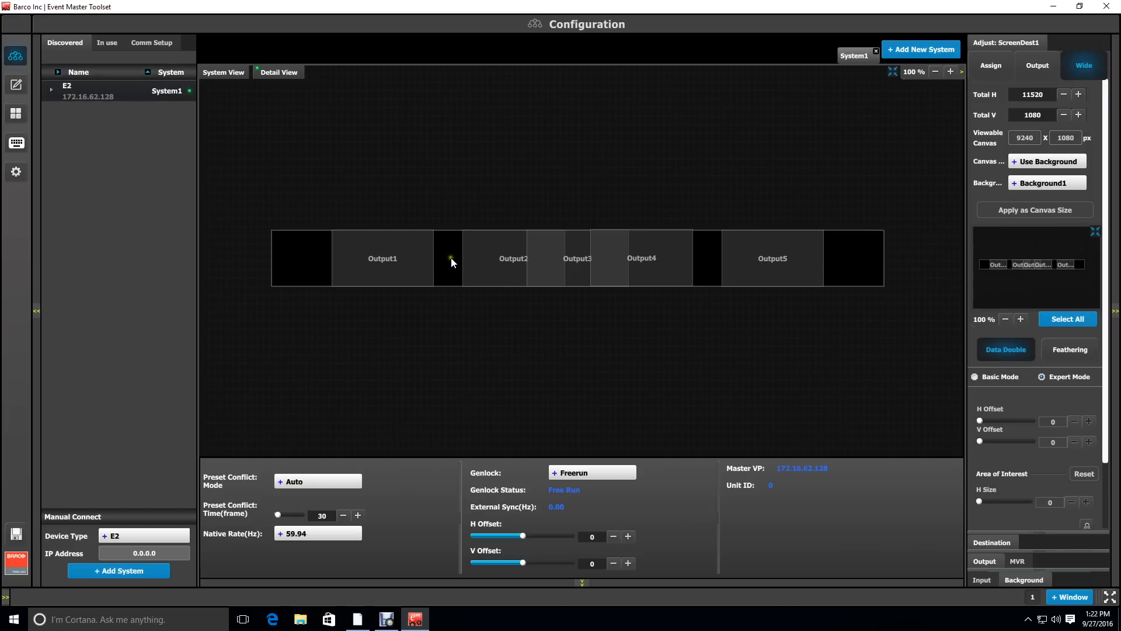
pyautogui.moveTo(684, 261)
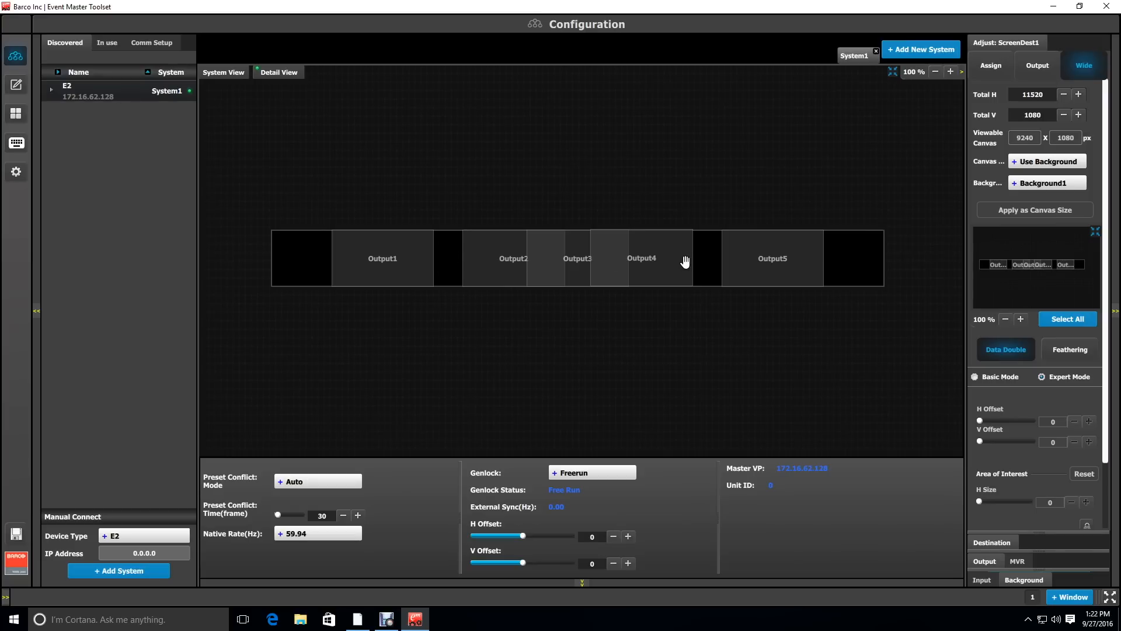
pyautogui.moveTo(797, 252)
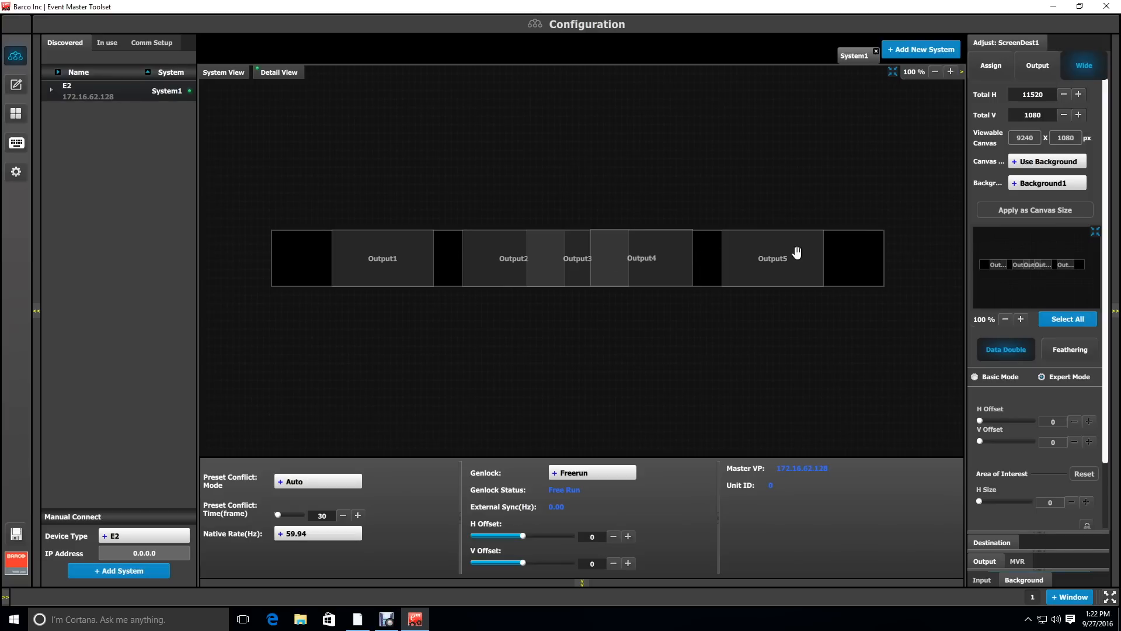
pyautogui.moveTo(888, 259)
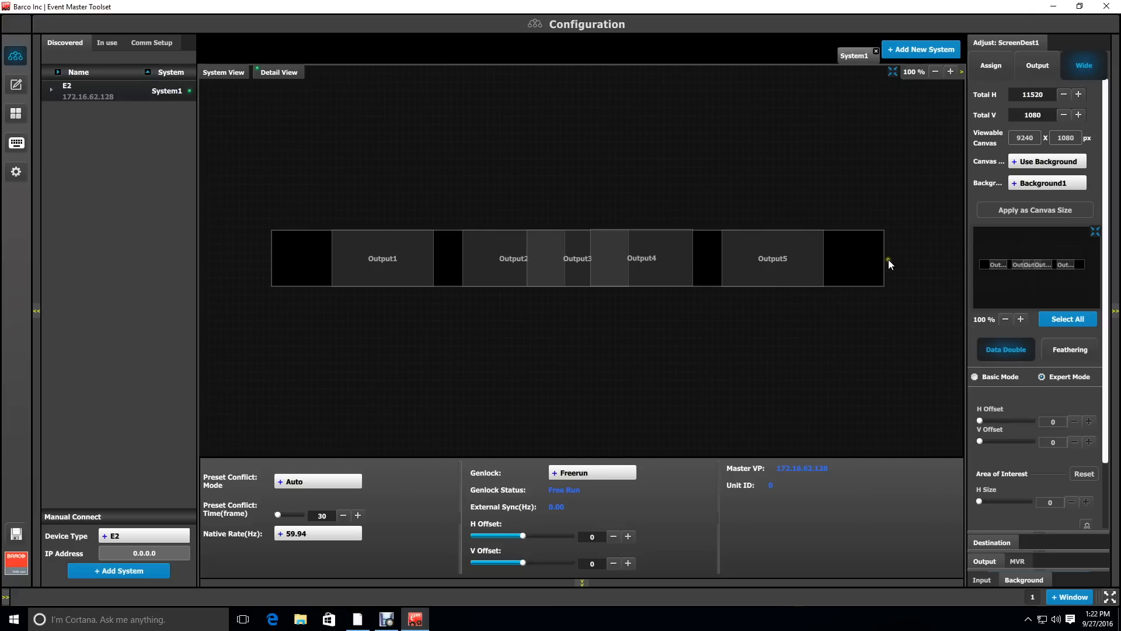
pyautogui.moveTo(292, 335)
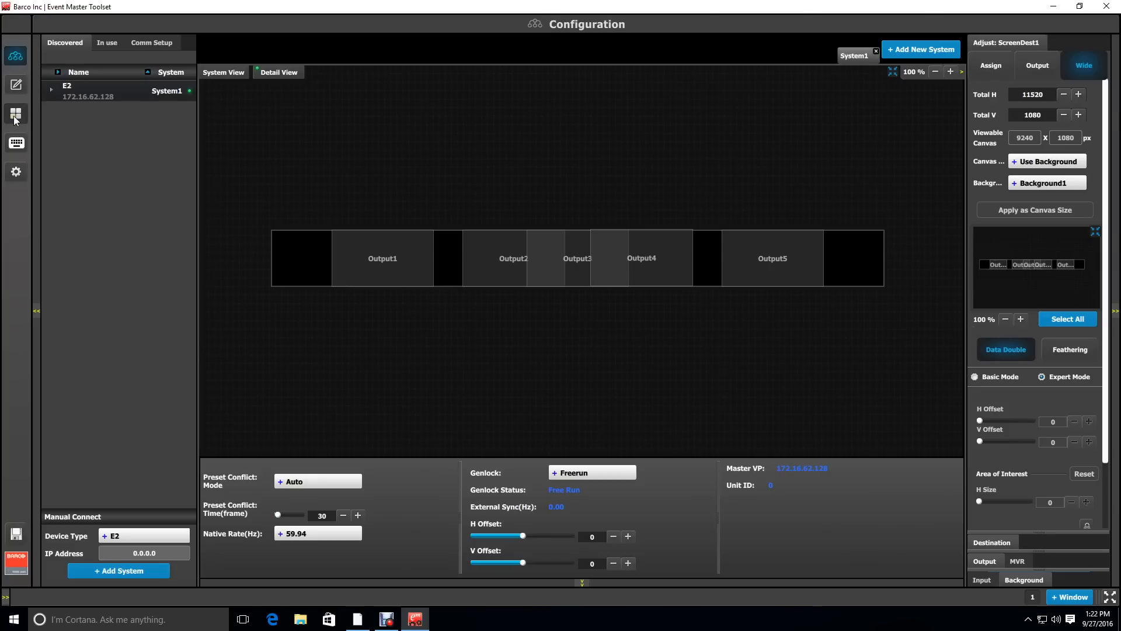
# Show only MVROut1 in the Multiviewer workspace and place ScreenDest1's preview window on it
pyautogui.click(15, 114)
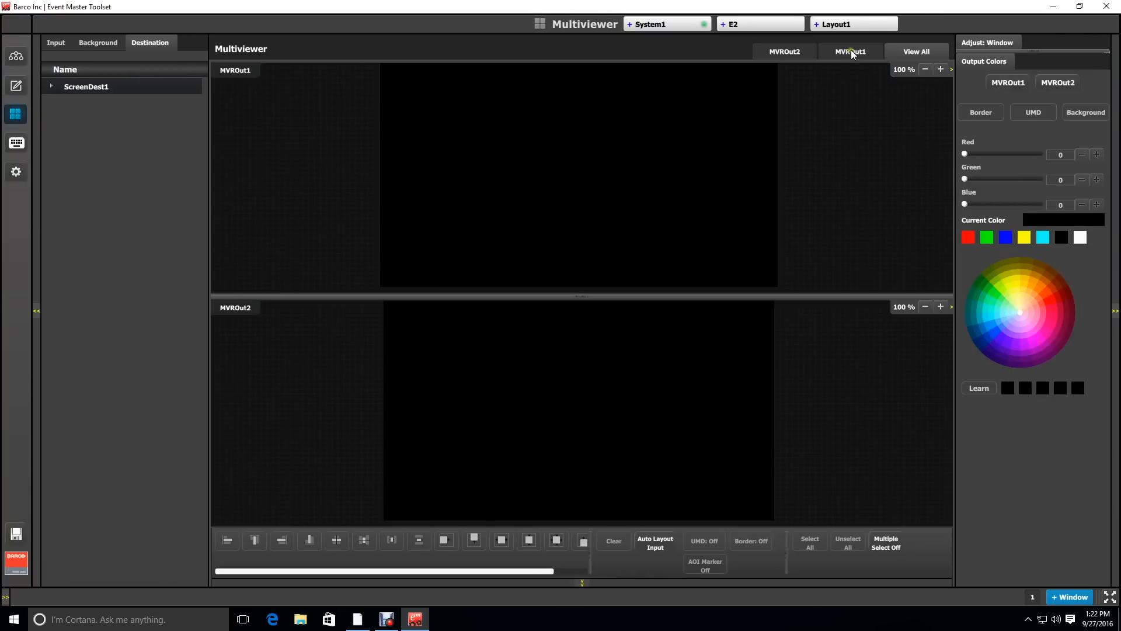
pyautogui.click(850, 52)
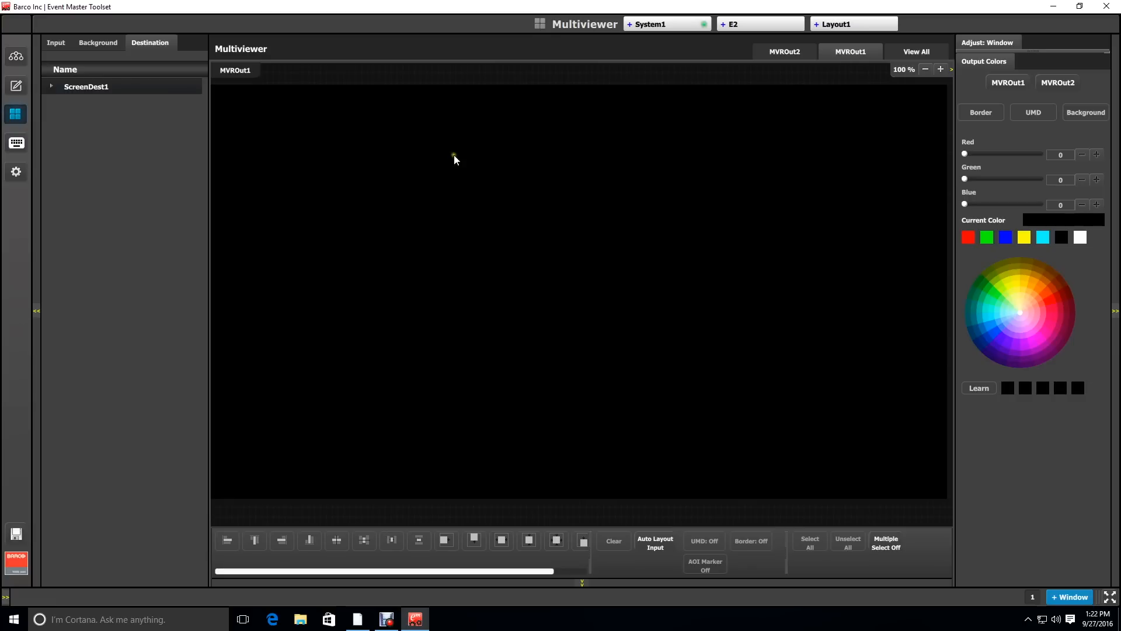
pyautogui.click(51, 86)
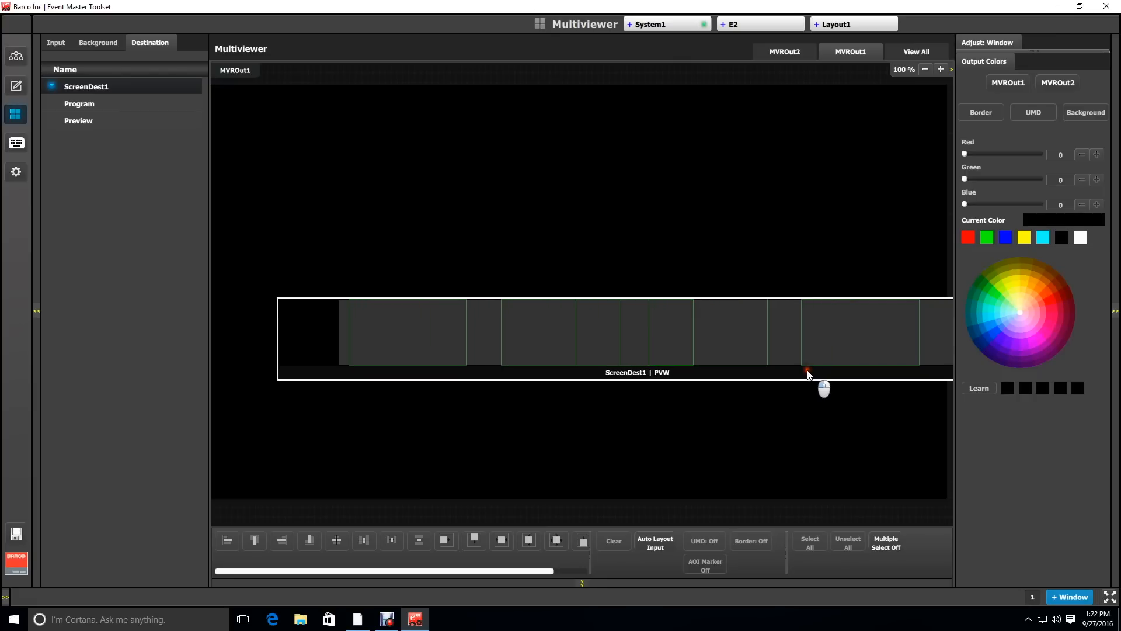
pyautogui.moveTo(733, 336)
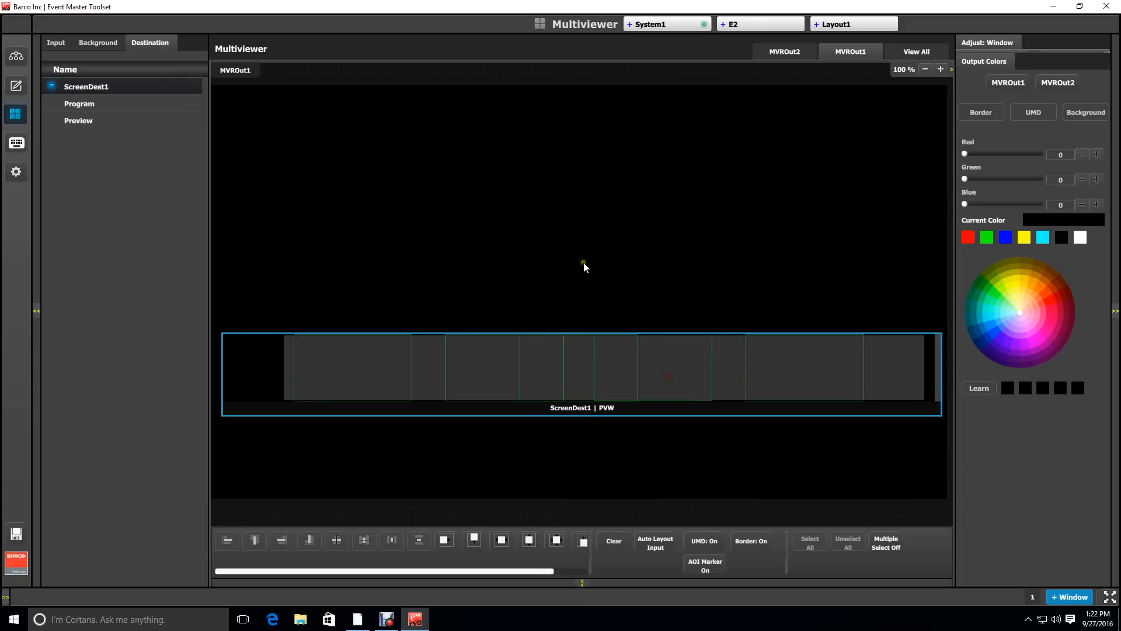
pyautogui.moveTo(79, 103)
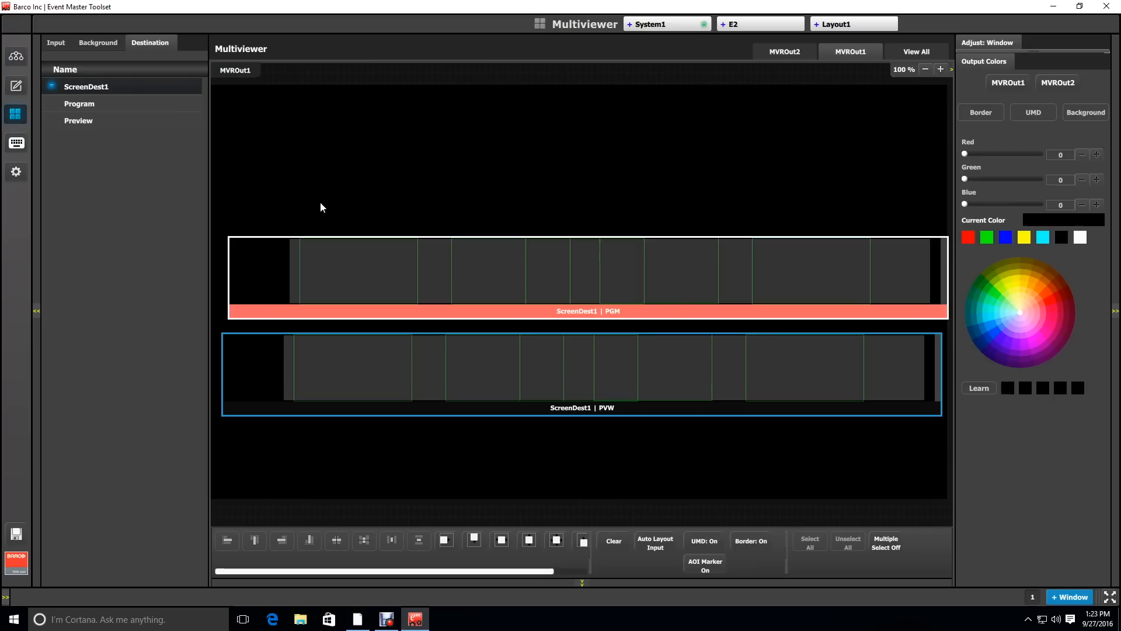
pyautogui.moveTo(373, 237)
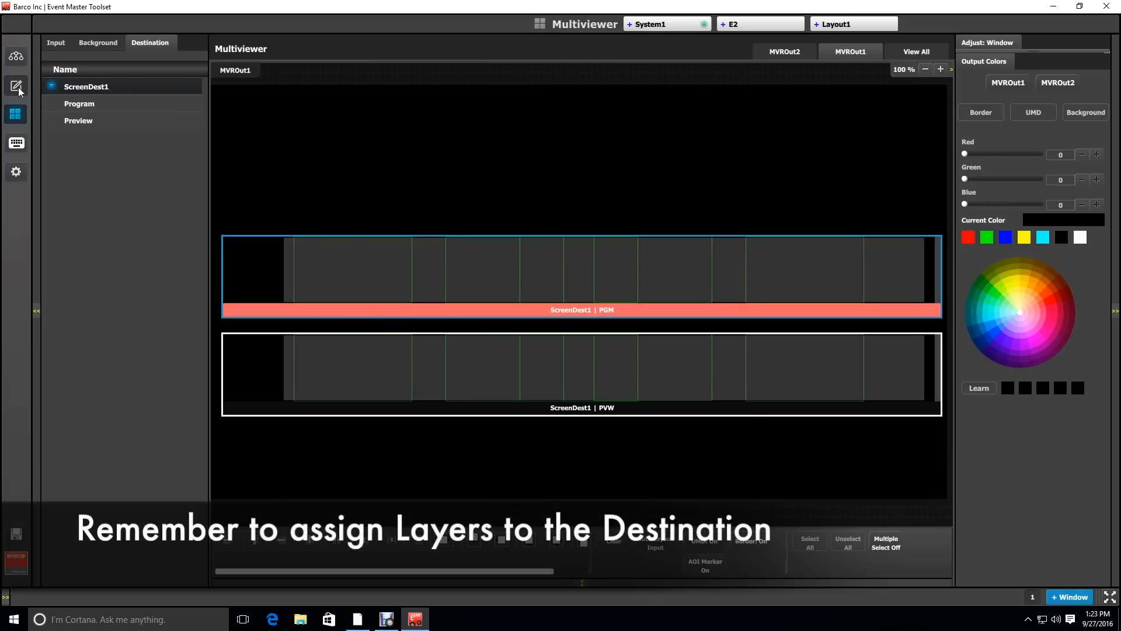
# Place PBP1 on the right of ScreenDest1's preview beside CAM 1 and DDR 1, then select it
pyautogui.click(16, 84)
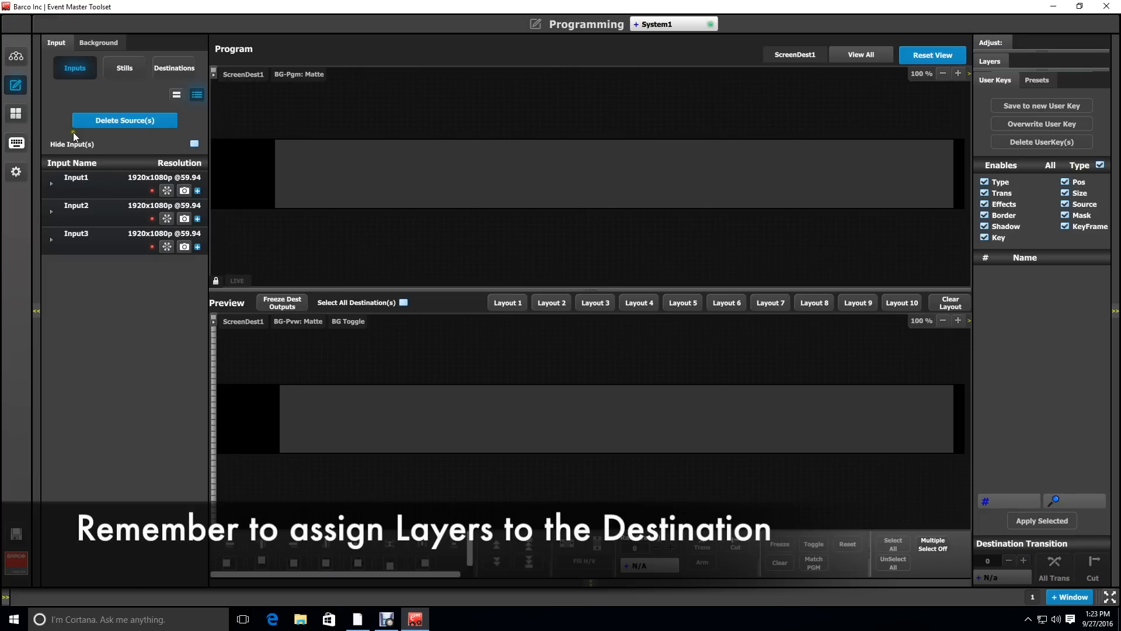
pyautogui.moveTo(96, 143)
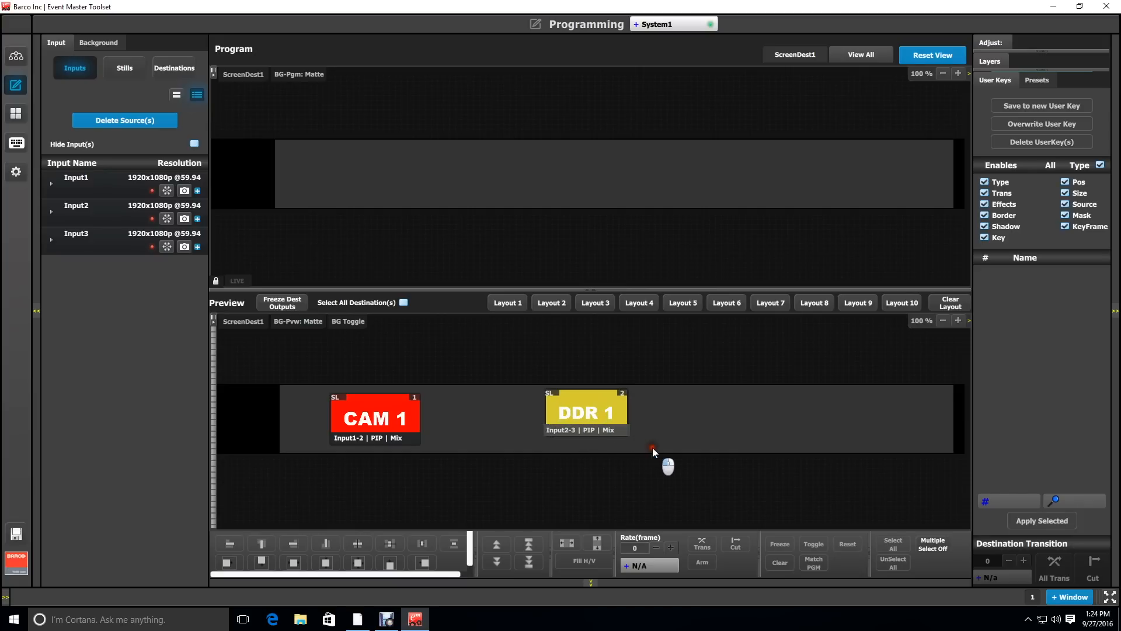
pyautogui.click(586, 412)
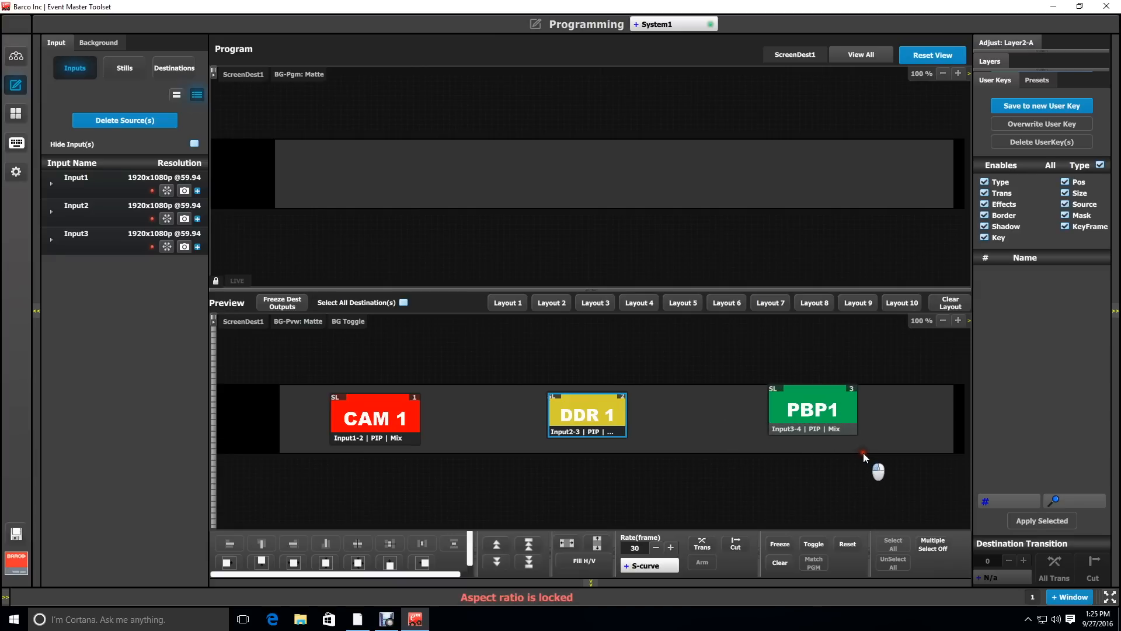
pyautogui.click(811, 411)
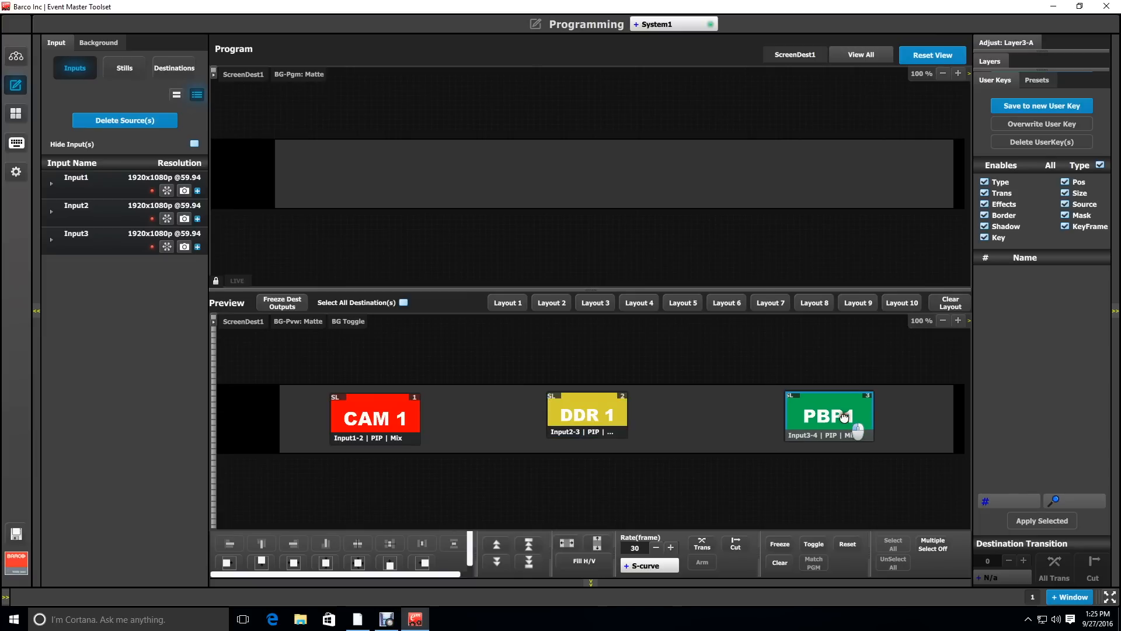
pyautogui.moveTo(331, 361)
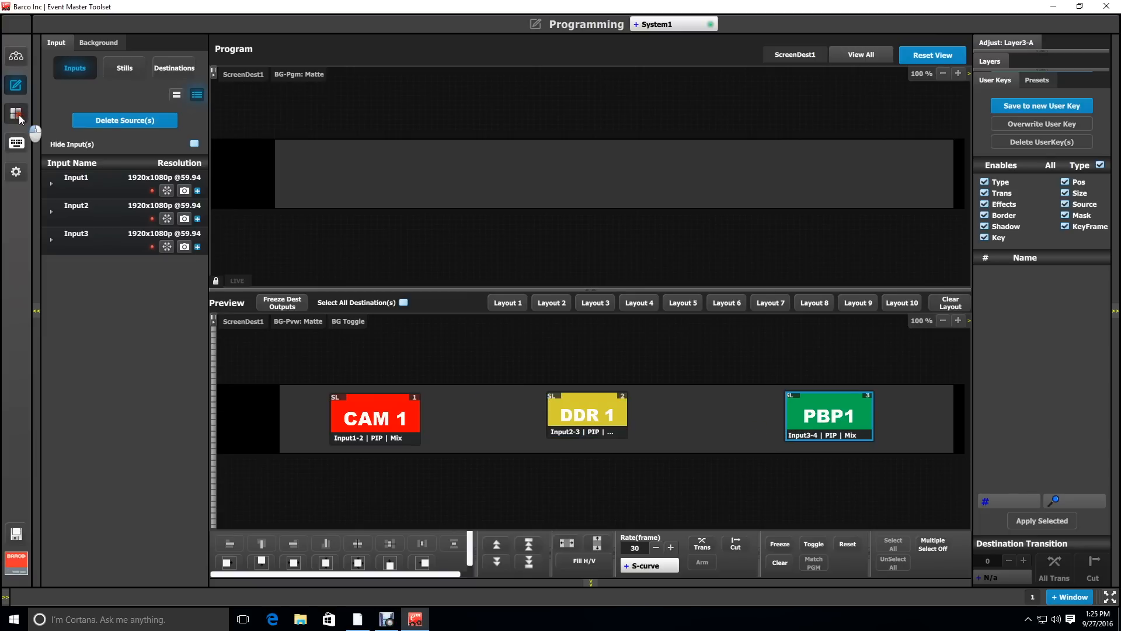
# Review layers in the Multiviewer, then back in Programming select CAM 1 (1308x736 at 2114, 154)
pyautogui.click(16, 113)
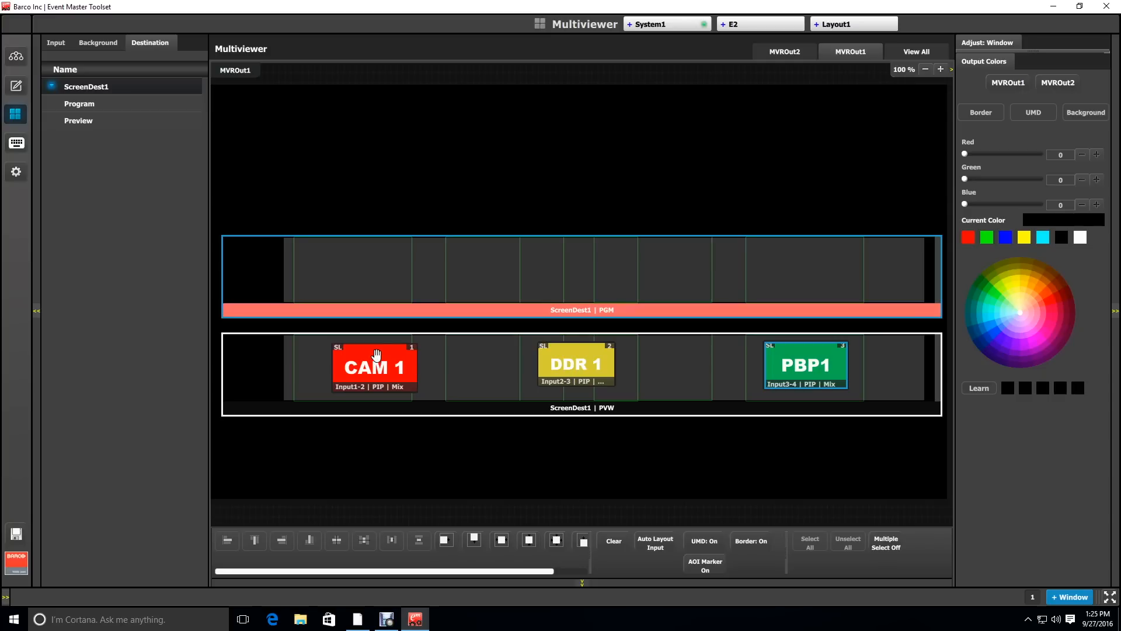
pyautogui.moveTo(16, 86)
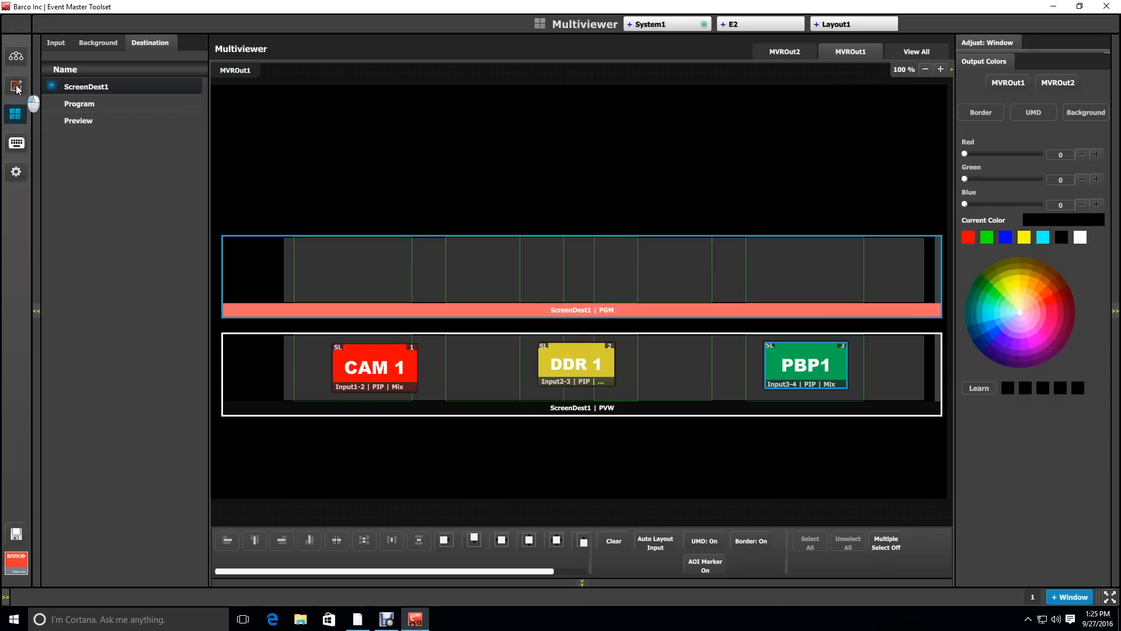
pyautogui.click(15, 84)
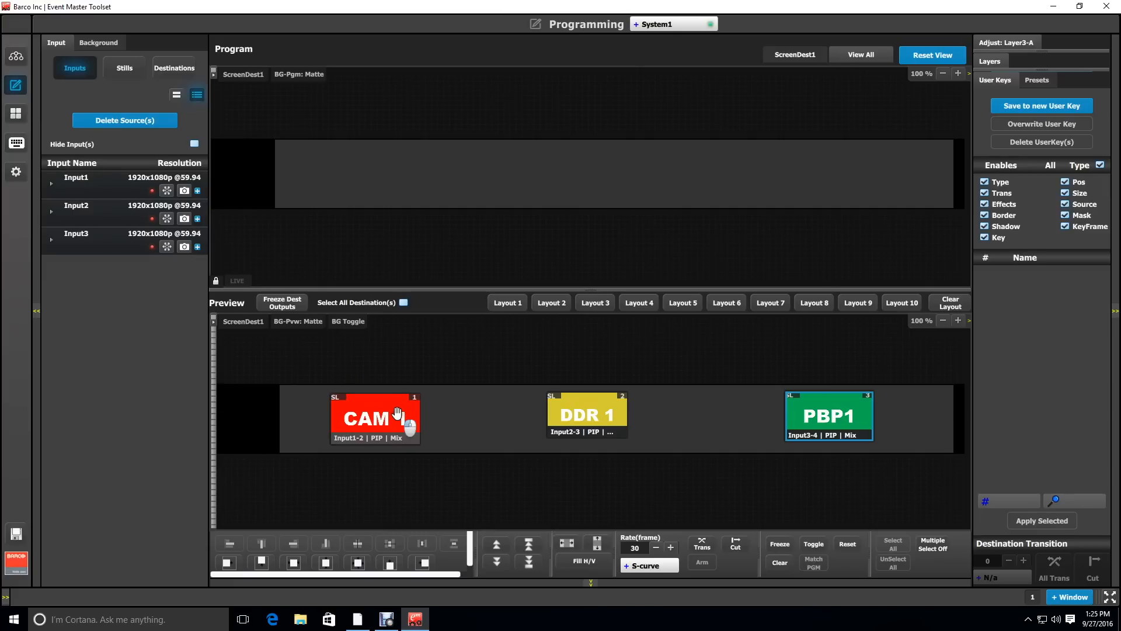
pyautogui.click(375, 418)
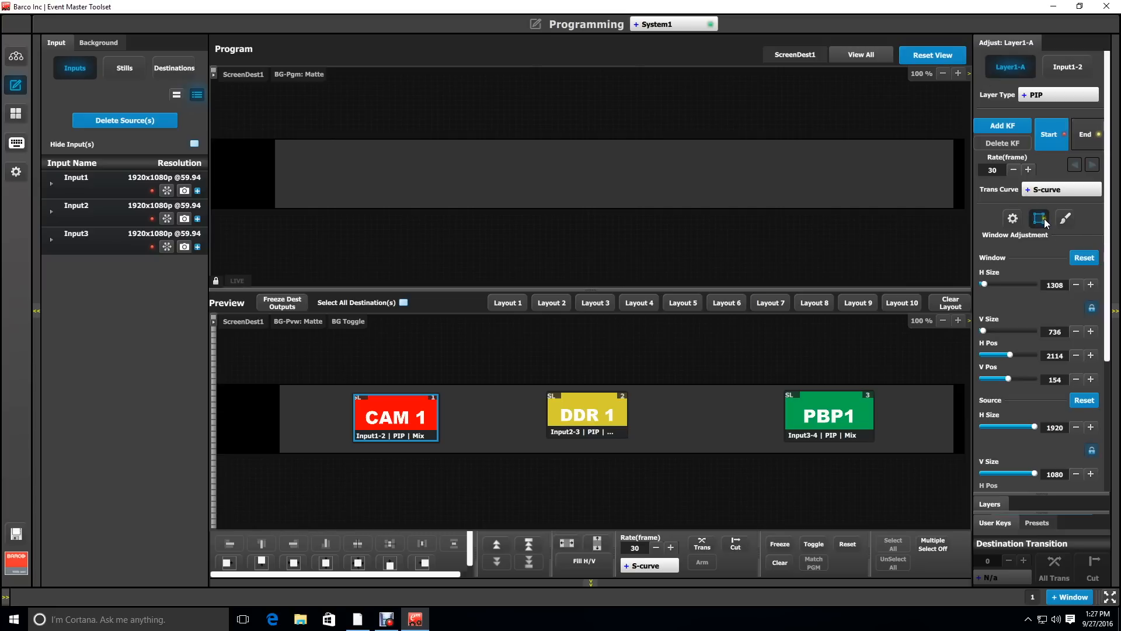
# Size CAM 1's Layer1-A window to 1920x1080 at vertical position 0, horizontal 1140
pyautogui.tripleClick(1050, 284)
pyautogui.write('1920')
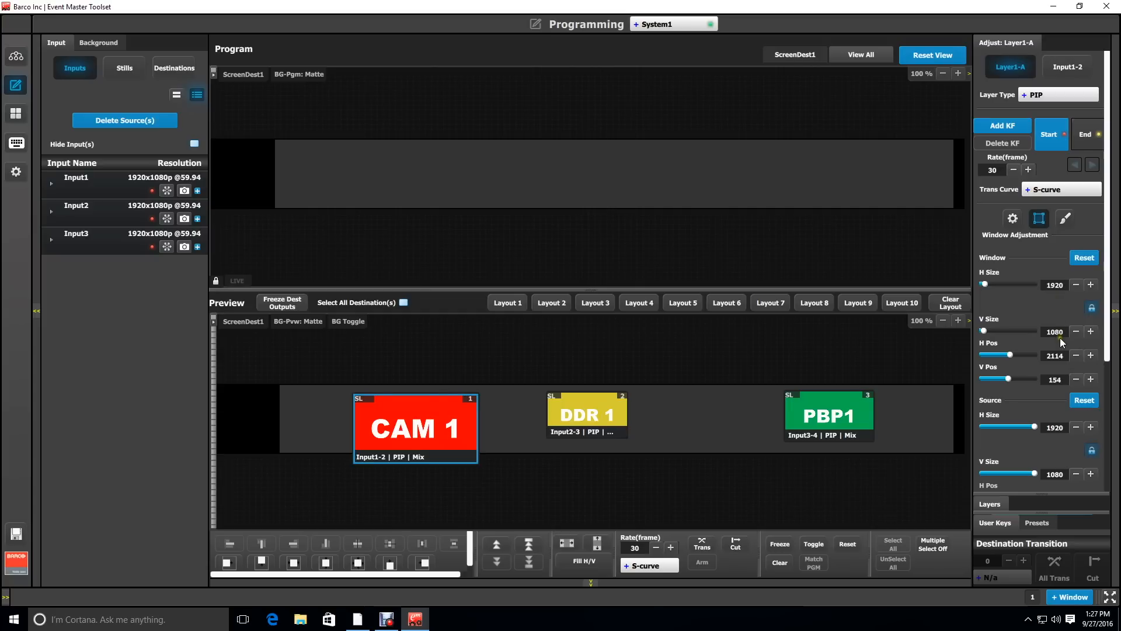
pyautogui.tripleClick(1052, 379)
pyautogui.write('0')
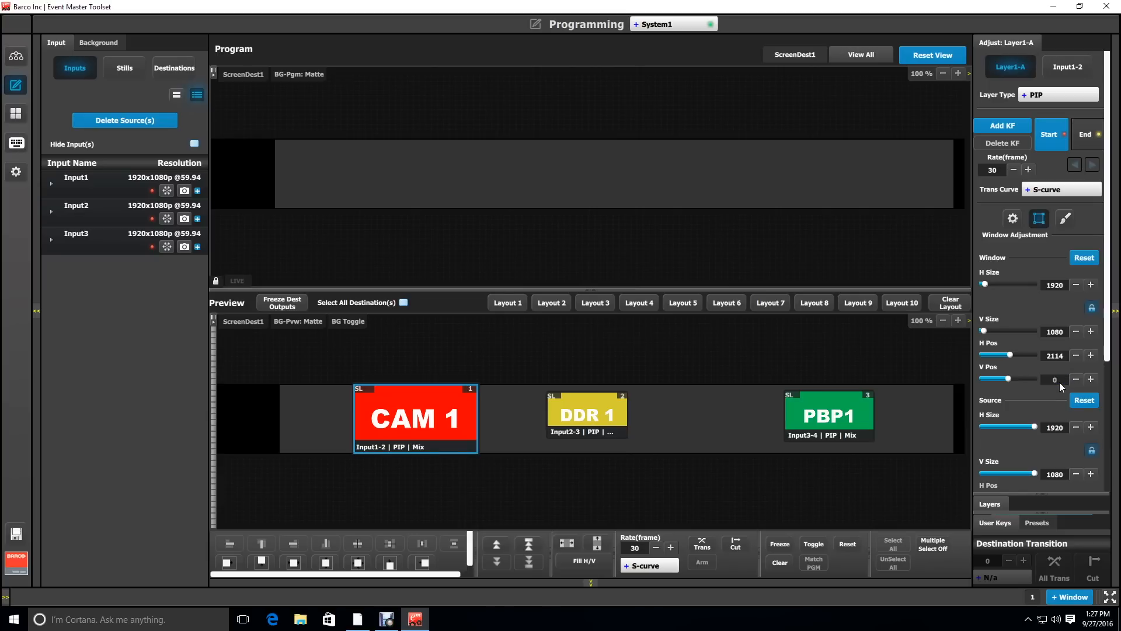
pyautogui.tripleClick(1054, 356)
pyautogui.write('1140')
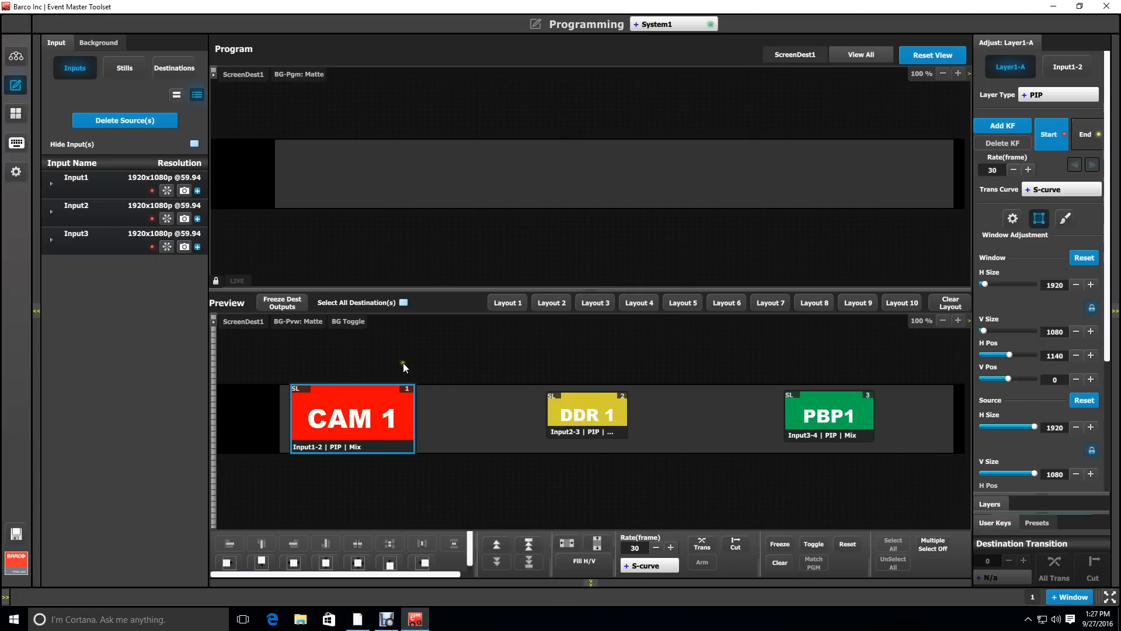
pyautogui.moveTo(31, 131)
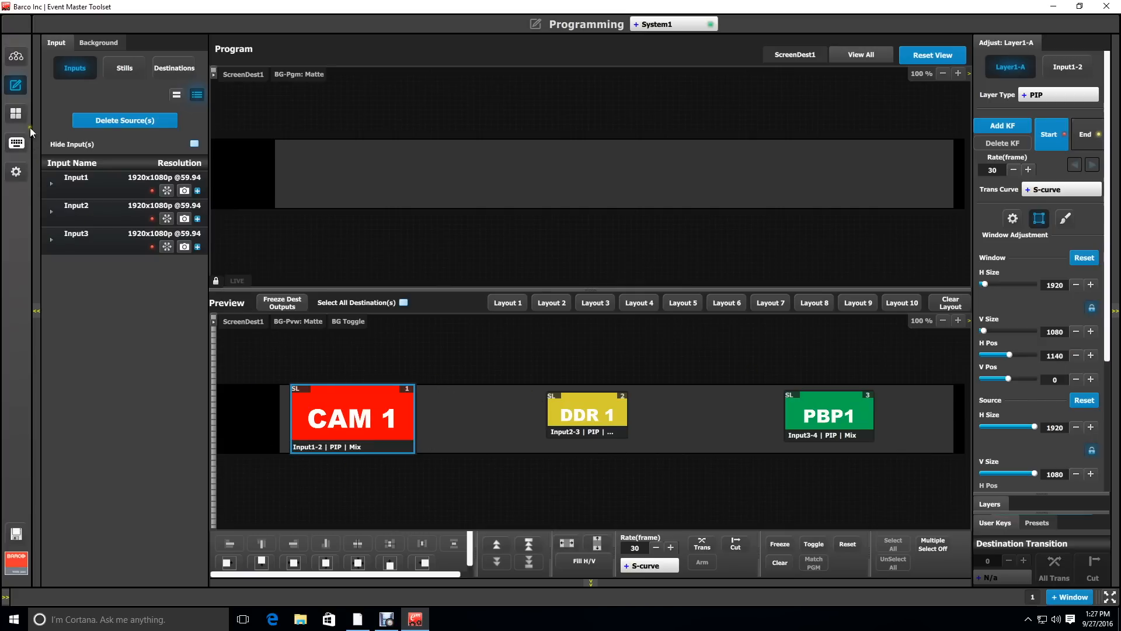
pyautogui.click(15, 114)
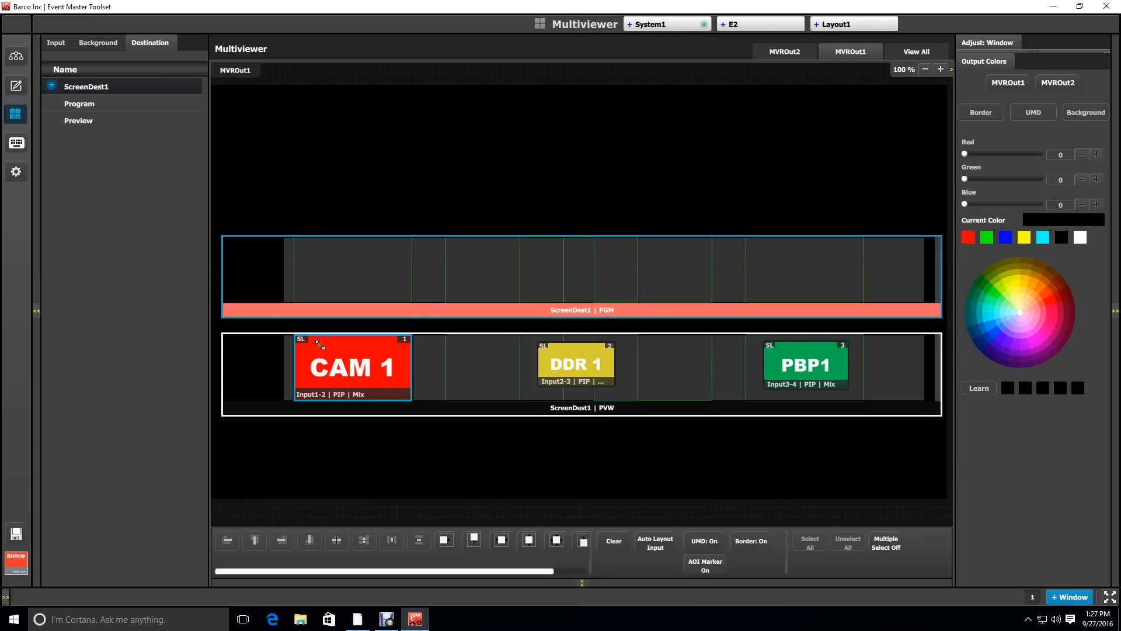
pyautogui.moveTo(344, 337)
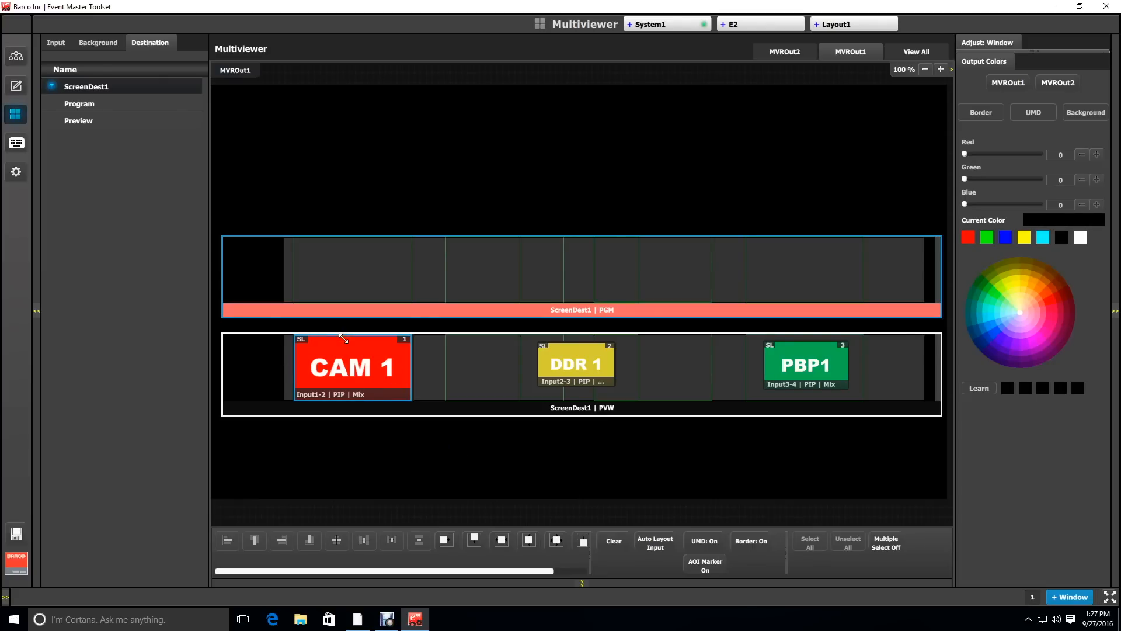
pyautogui.moveTo(85, 141)
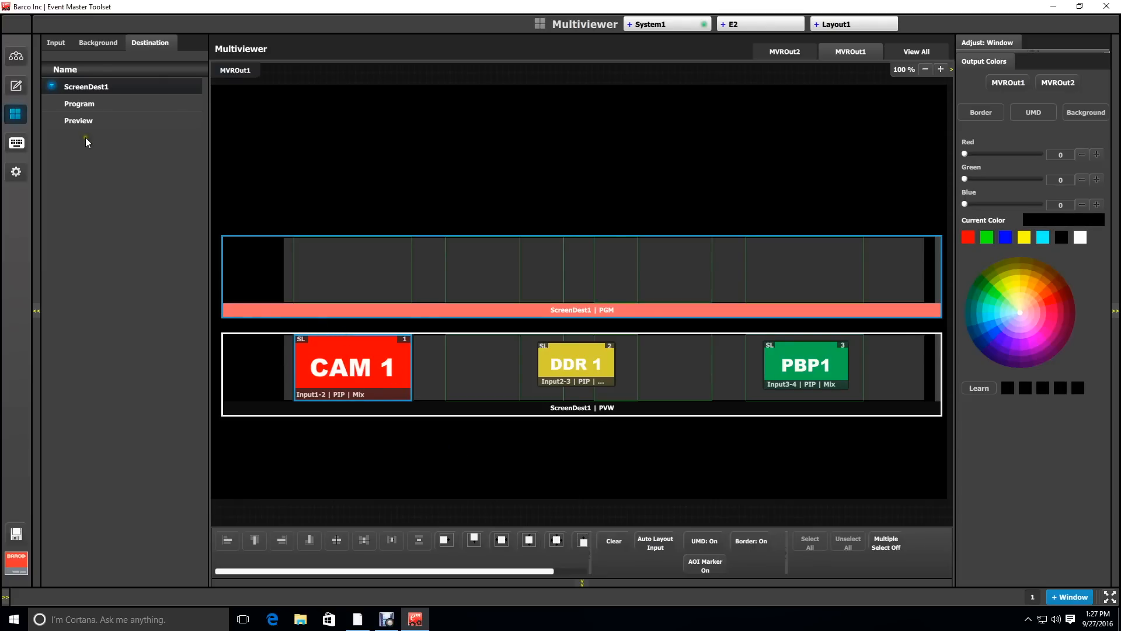
pyautogui.click(16, 86)
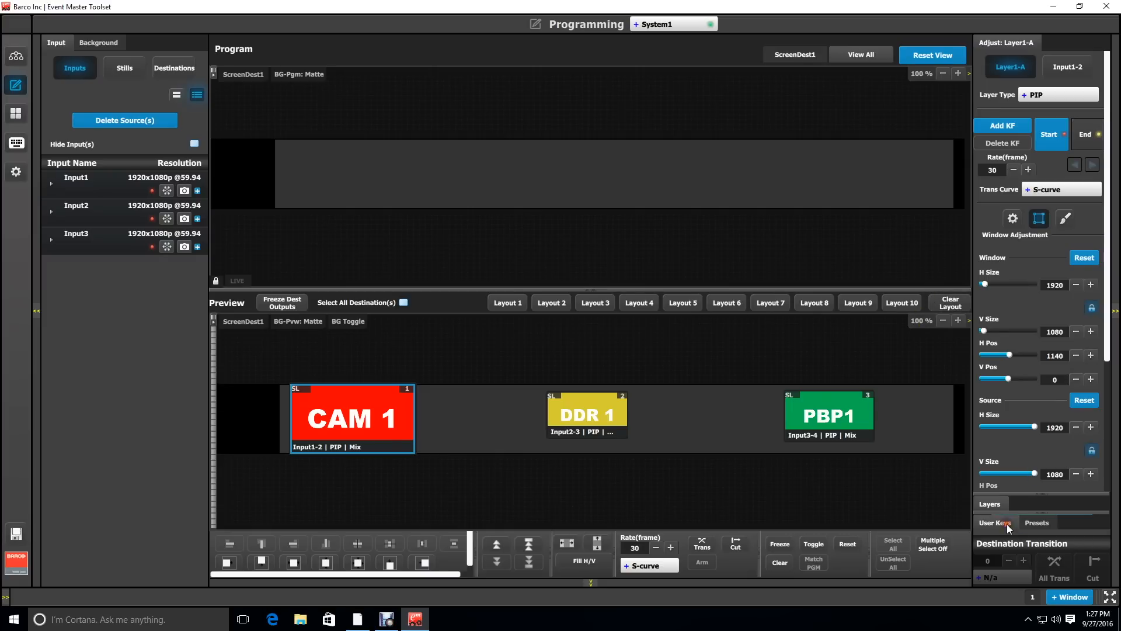
# Save a new user key with only Pos and Size enabled and name it Left Screen
pyautogui.click(994, 522)
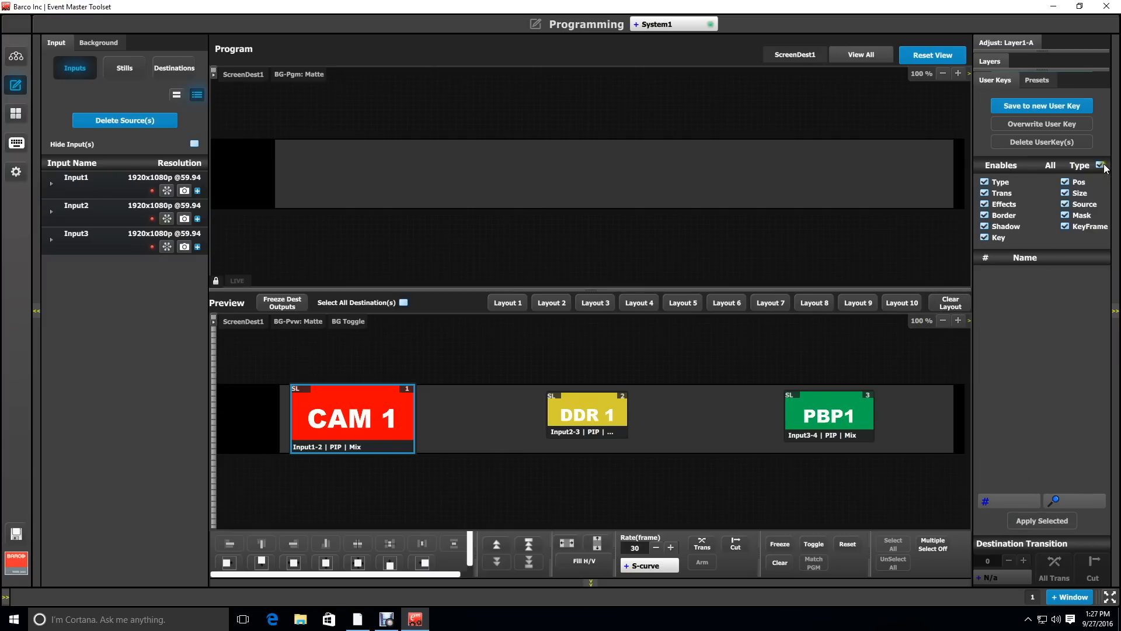
pyautogui.click(1099, 166)
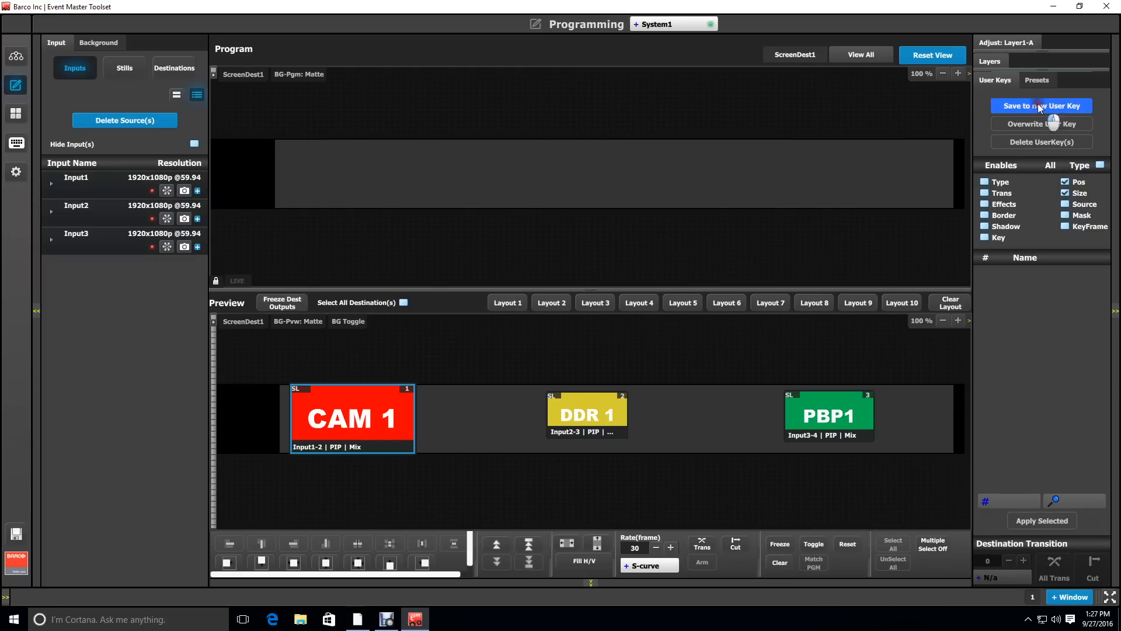
pyautogui.click(1041, 105)
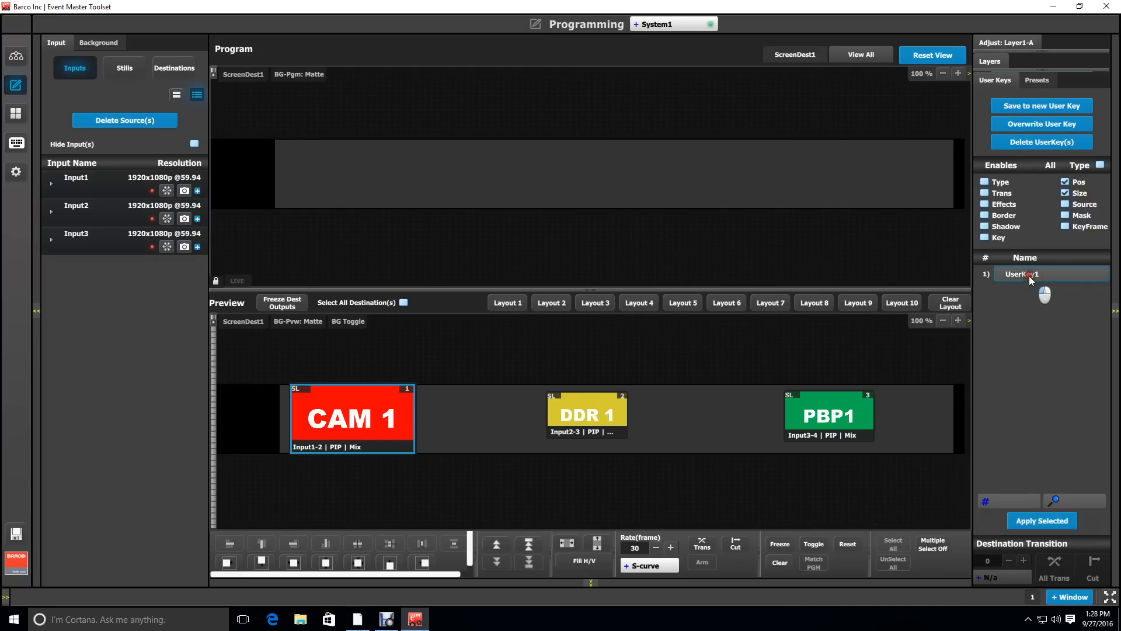
pyautogui.doubleClick(1023, 274)
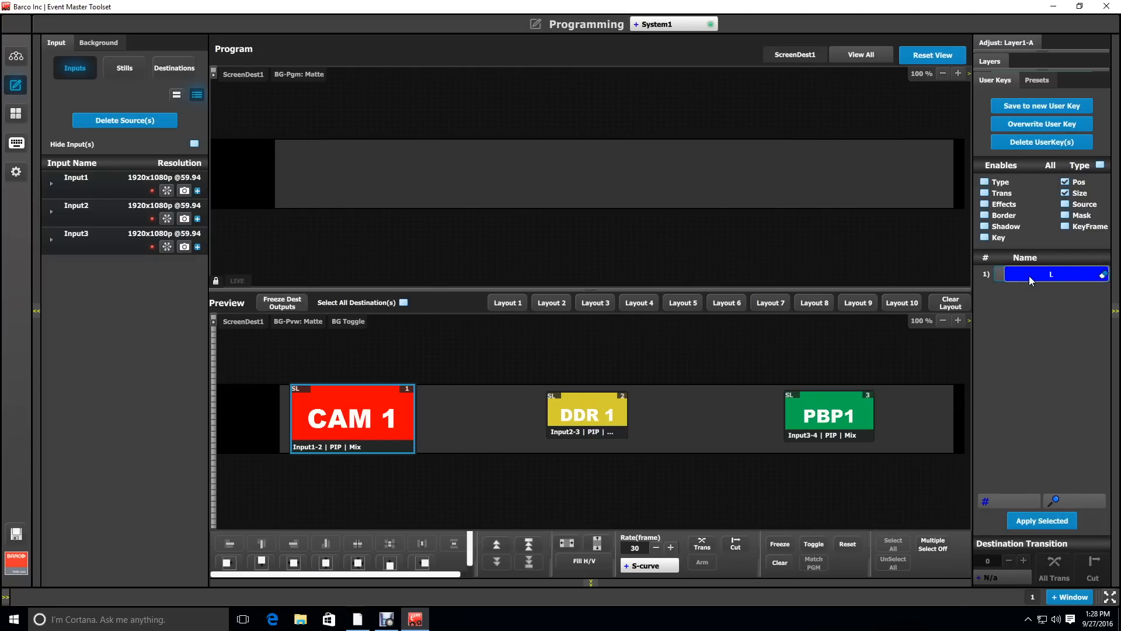
pyautogui.write('Left Screen')
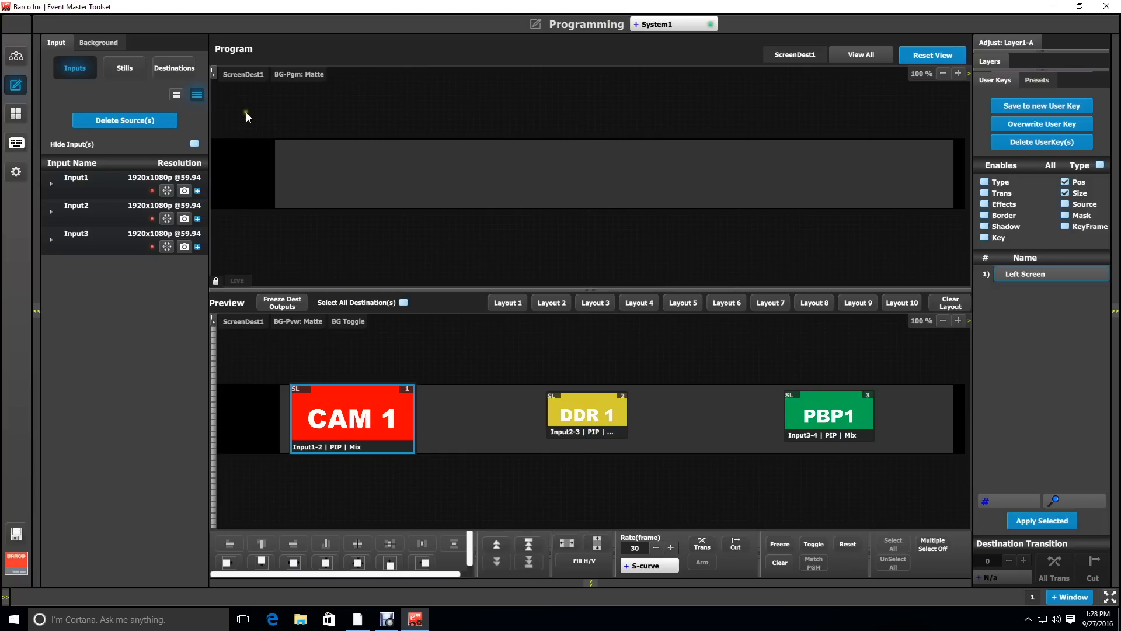
pyautogui.click(829, 414)
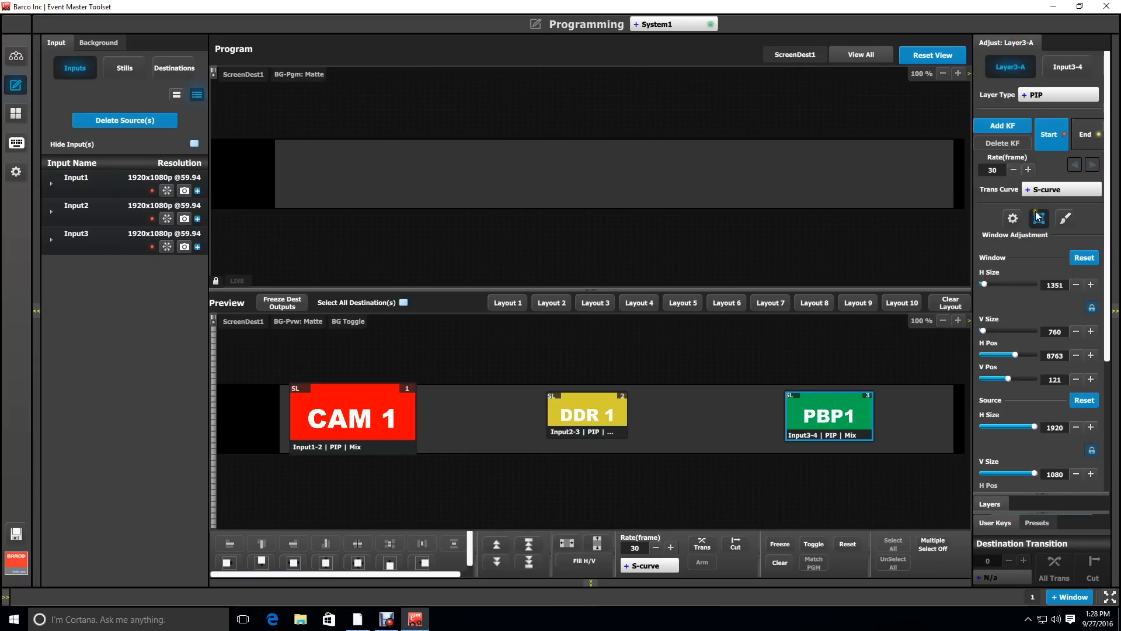
# Size PBP1 to 1920x1080 at position 8460, 0 and check it in the Multiviewer
pyautogui.tripleClick(1054, 284)
pyautogui.write('1920')
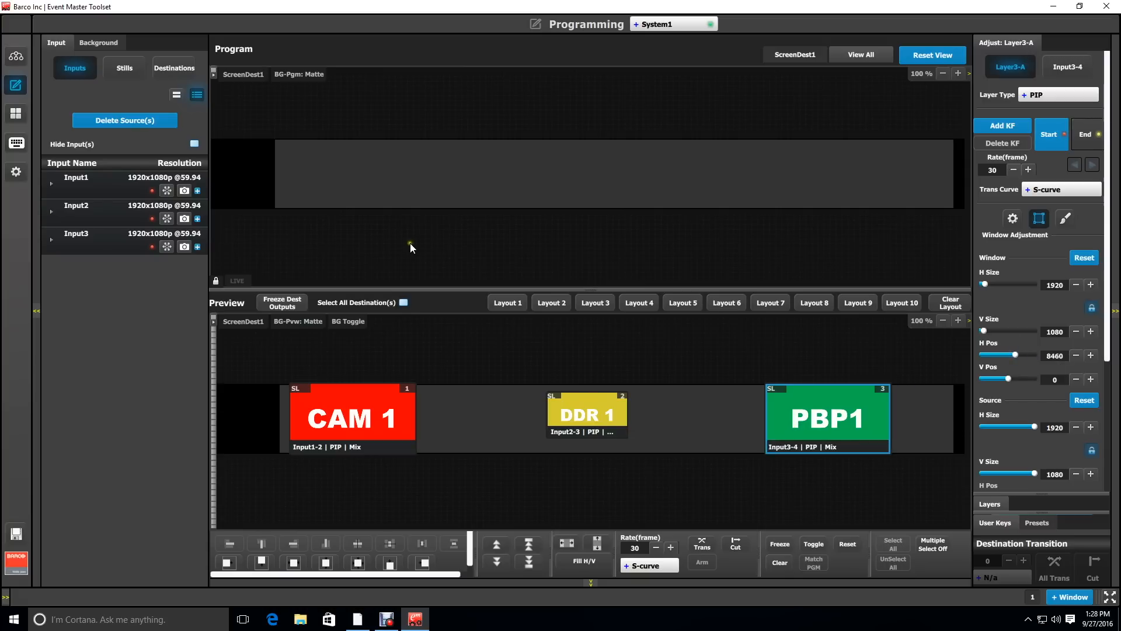
pyautogui.click(16, 114)
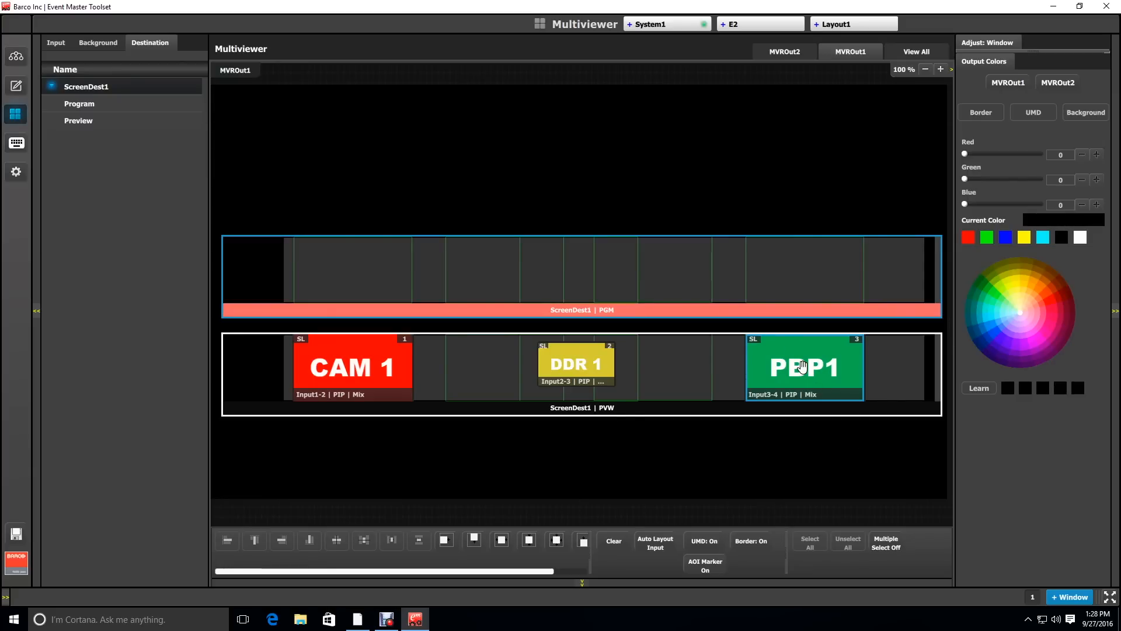
pyautogui.click(16, 84)
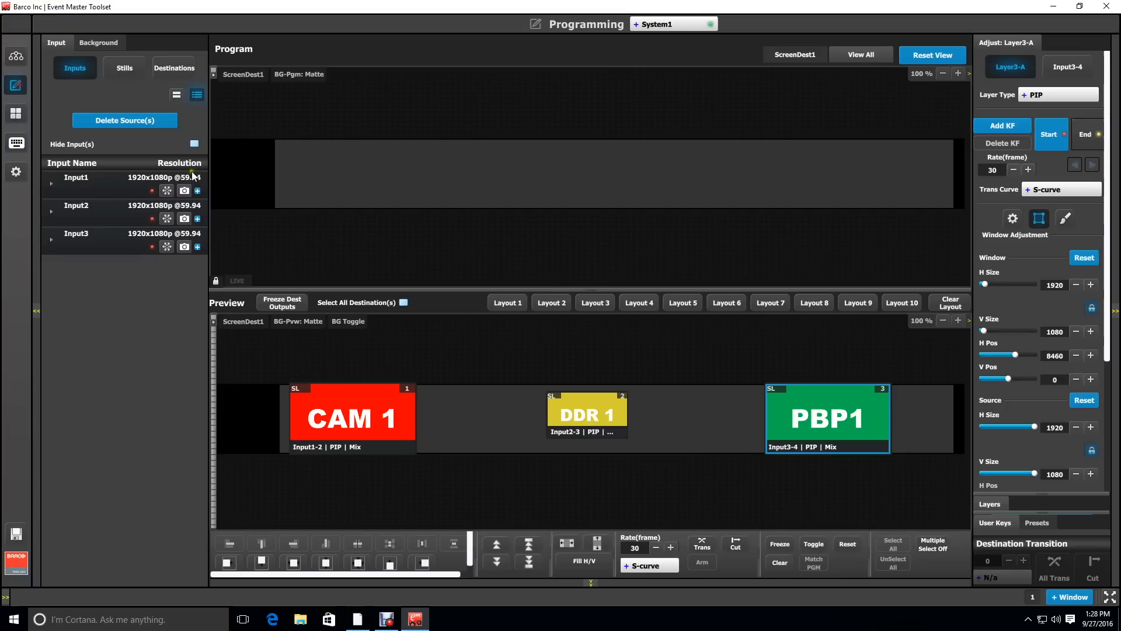
pyautogui.moveTo(1012, 533)
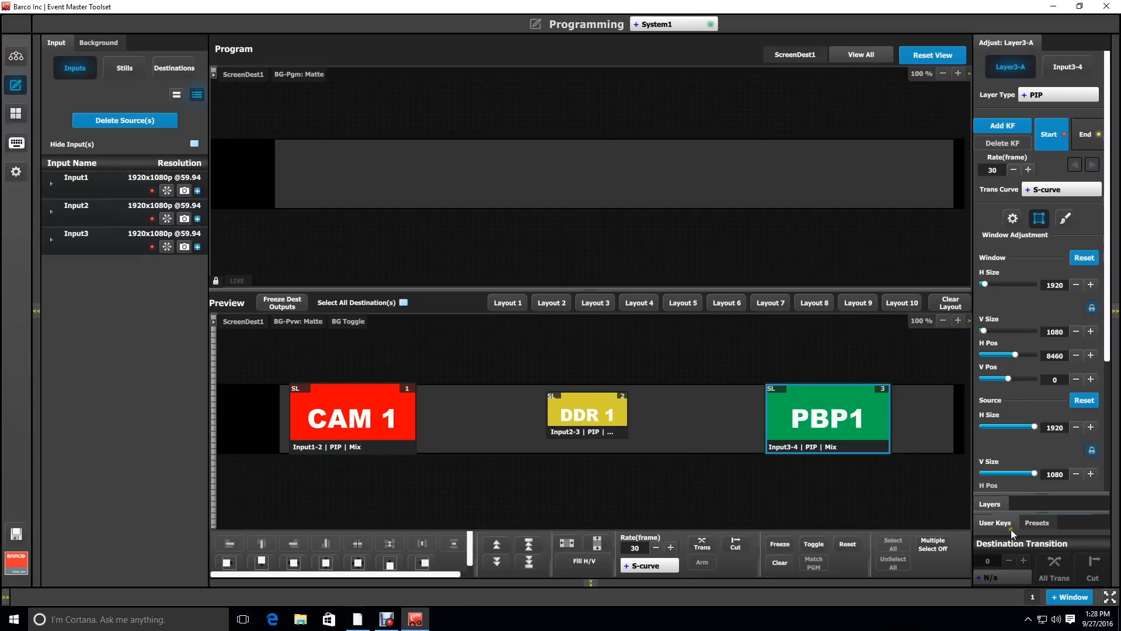
# Store PBP1's position and size as UserKey2 and start renaming it Right Screen
pyautogui.click(994, 523)
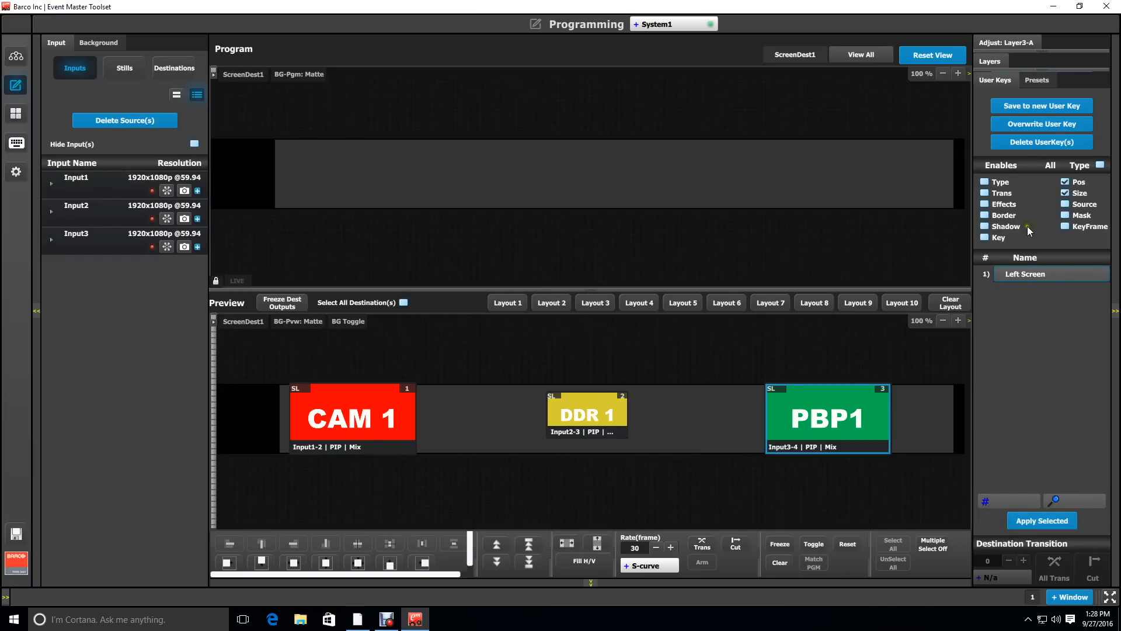
pyautogui.click(1041, 105)
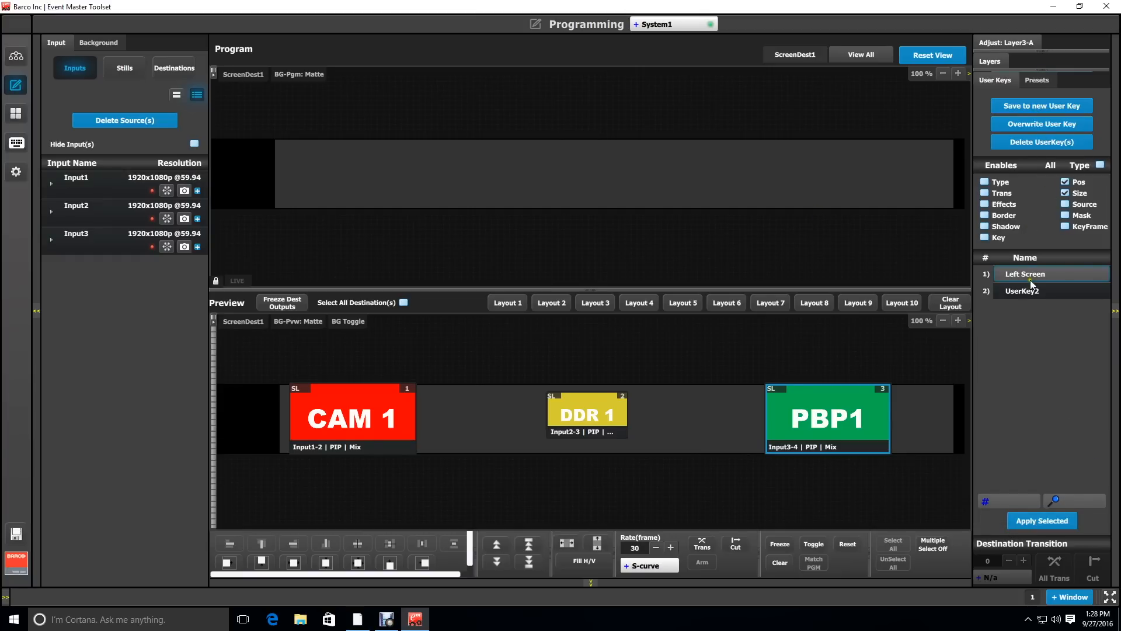
pyautogui.doubleClick(1022, 291)
pyautogui.write('Right Screen')
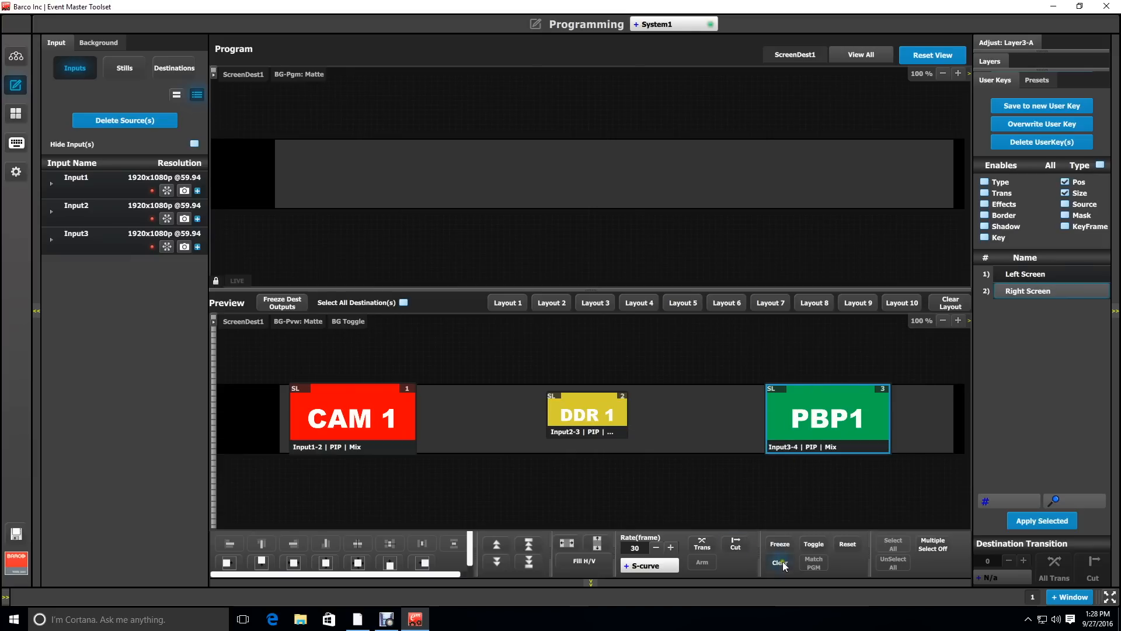
# Clear the PBP1 layer from the preview
pyautogui.click(778, 562)
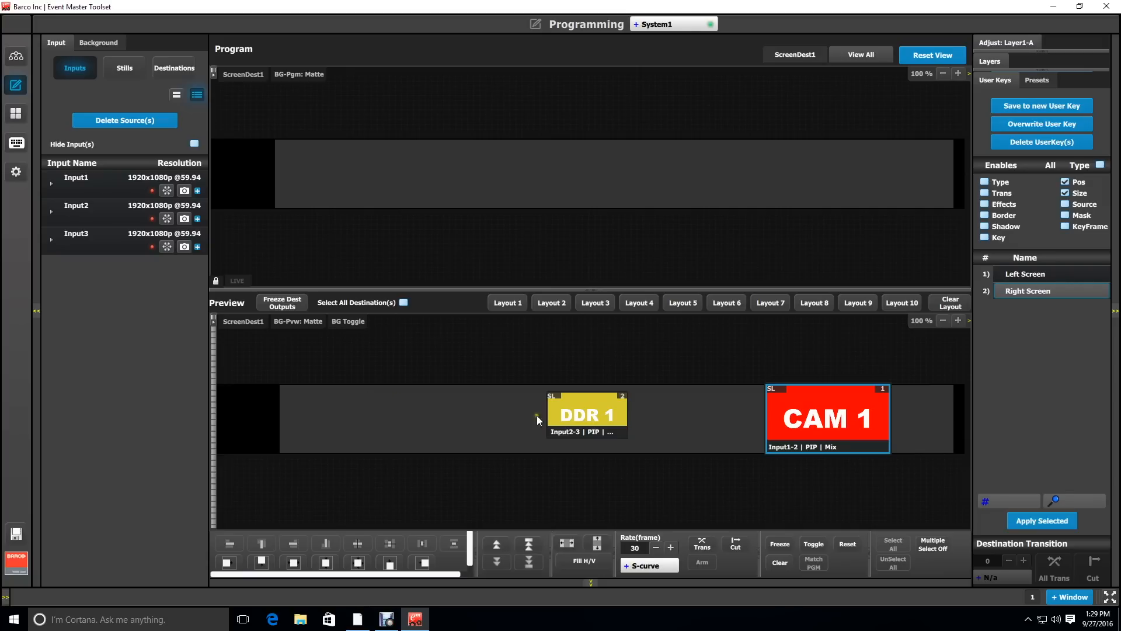
pyautogui.moveTo(818, 427)
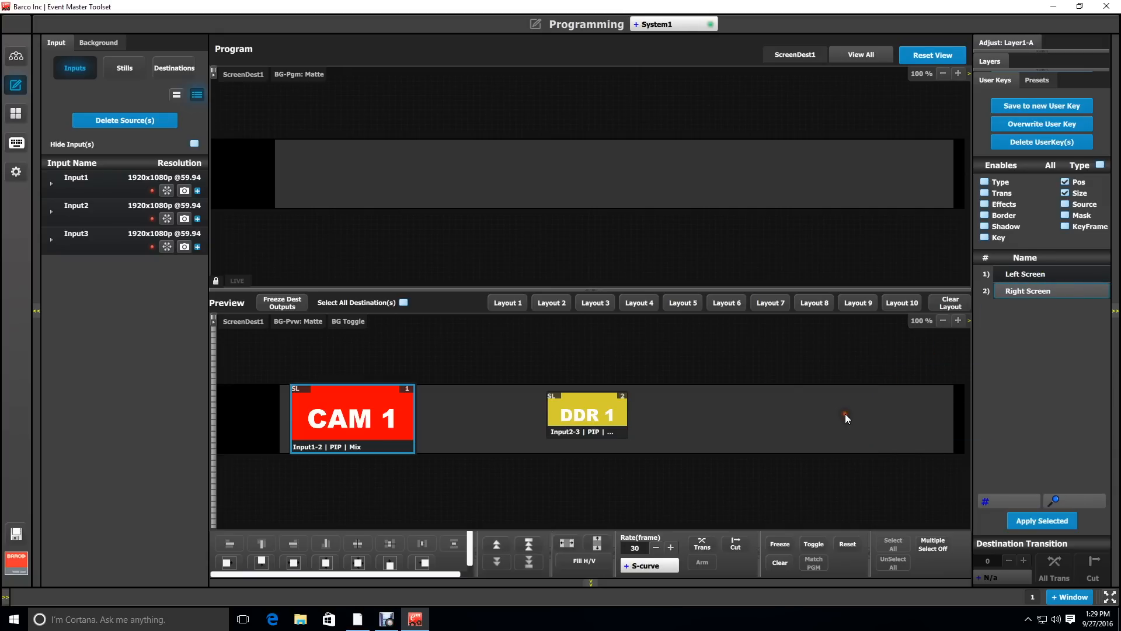
pyautogui.moveTo(800, 417)
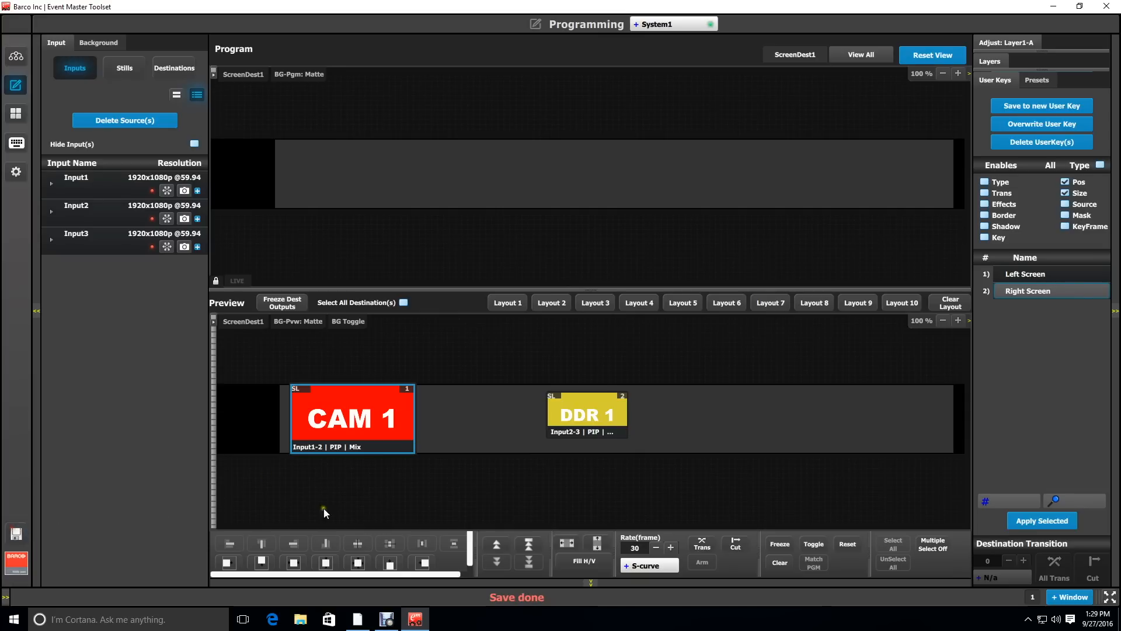
pyautogui.moveTo(351, 513)
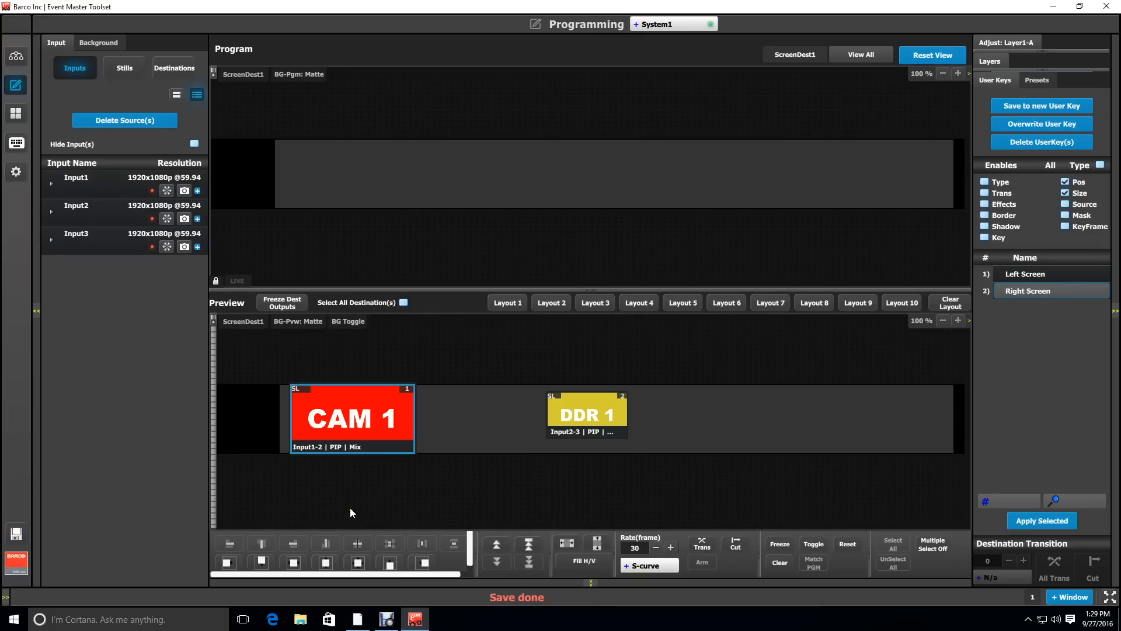